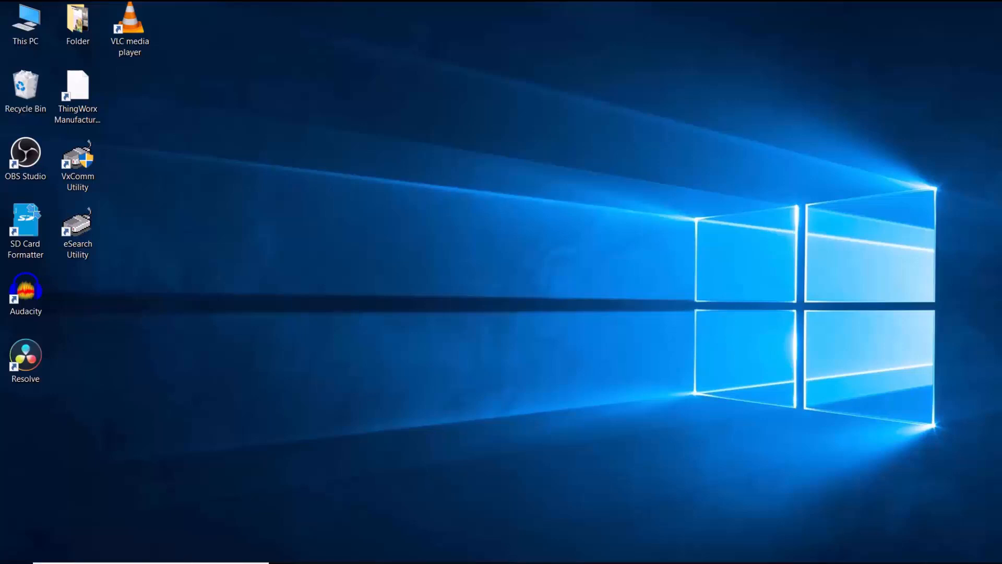
- Search 'devi' from Start and launch Device Manager from the results
type("devi")
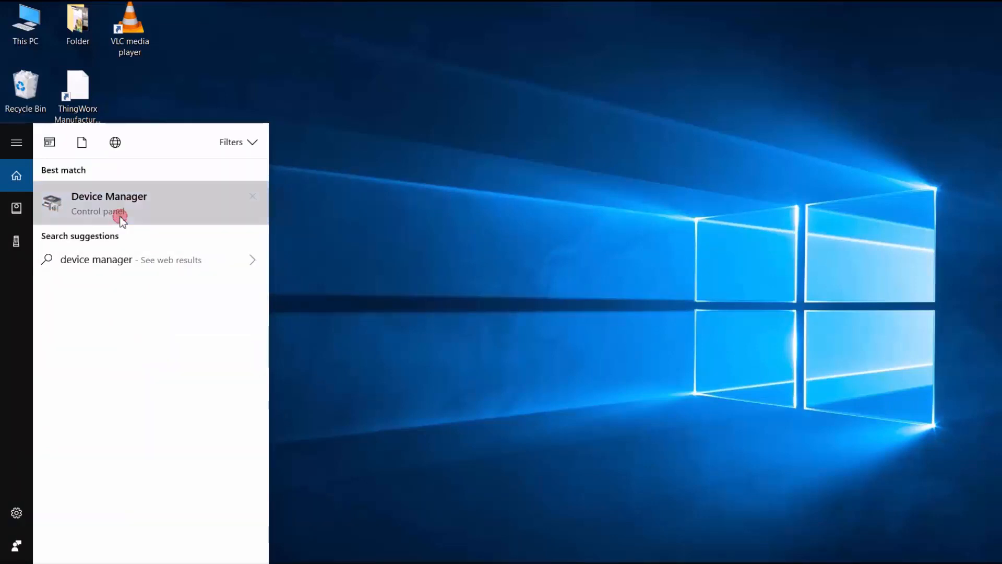
left_click(108, 203)
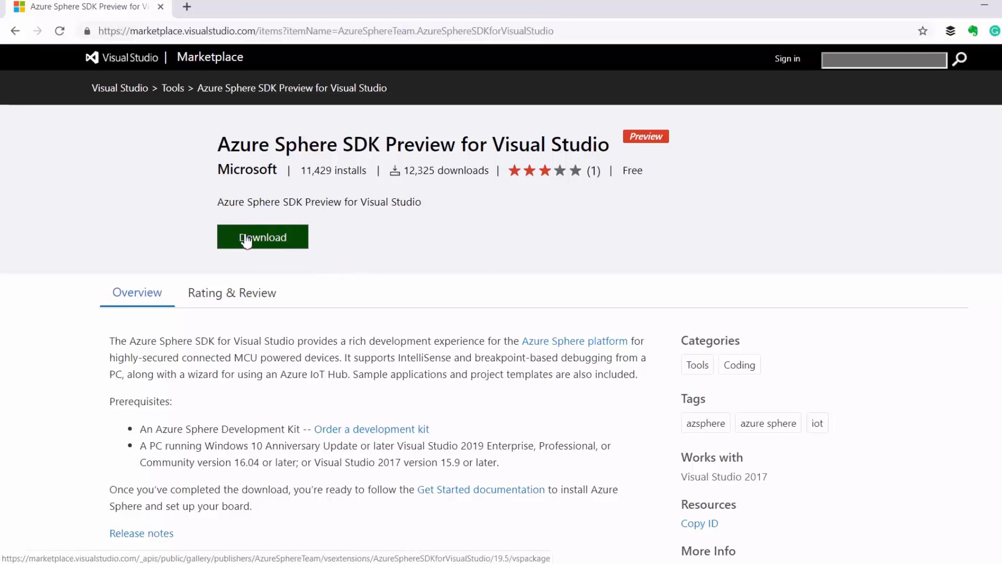
- Download and run the Azure Sphere SDK installer, accept the license, install the driver, then close
left_click(262, 236)
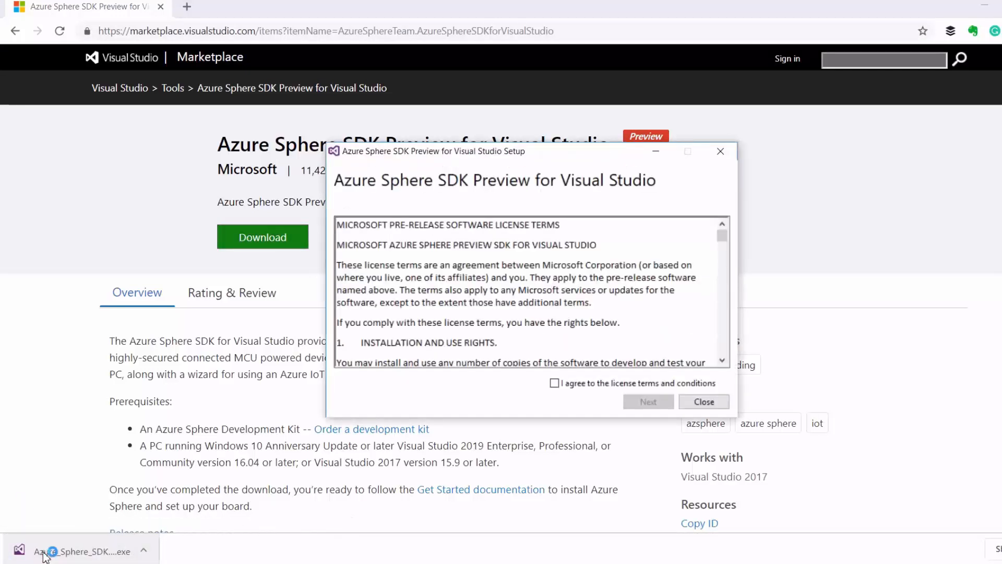
left_click(554, 382)
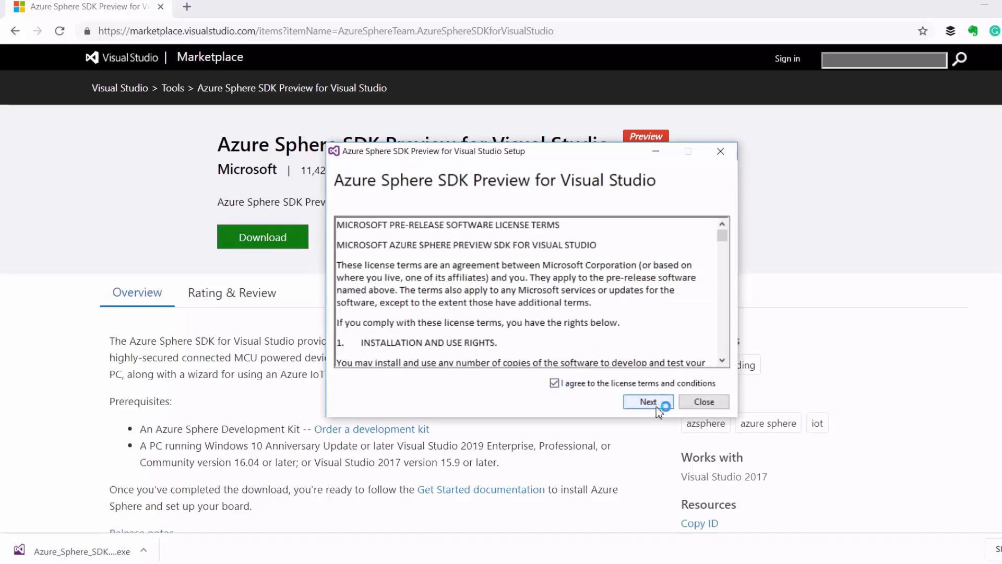
left_click(646, 401)
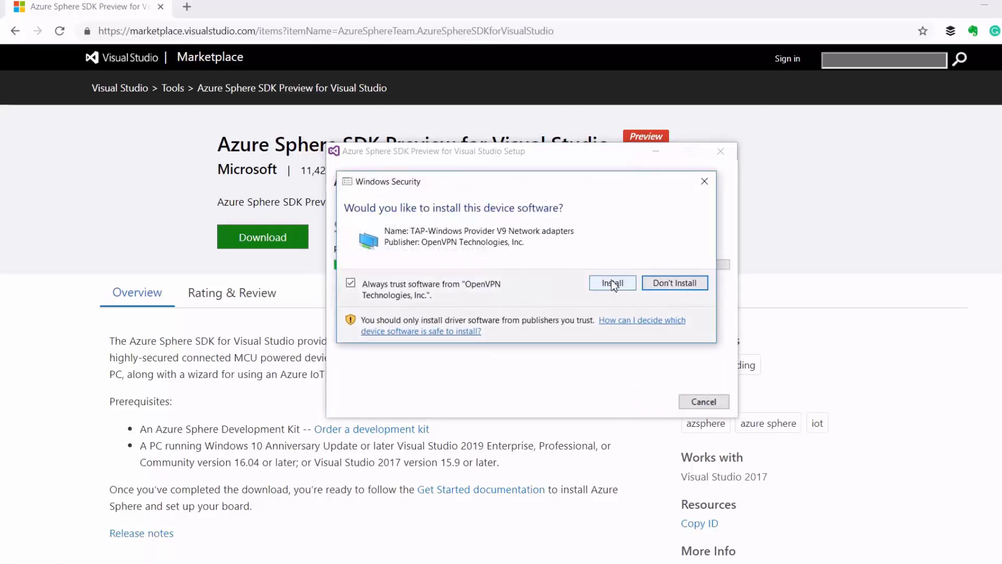
left_click(610, 282)
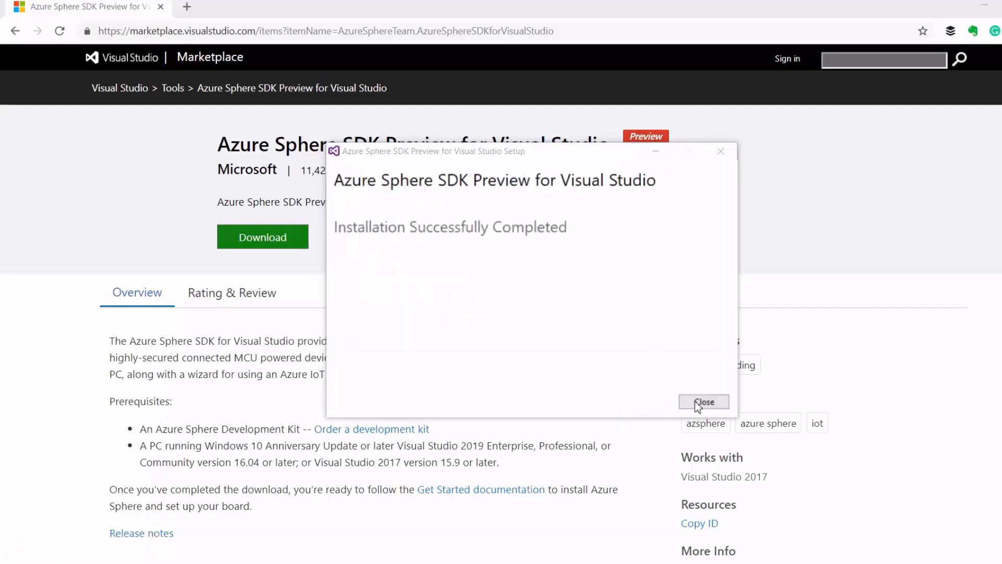
left_click(703, 402)
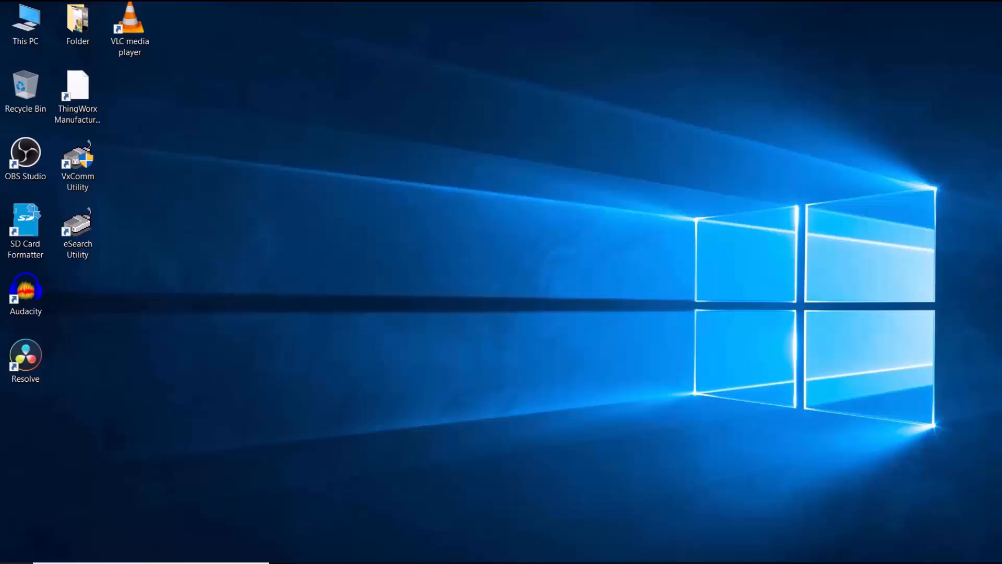
- Launch Azure Sphere Developer Command Prompt, run 'azsphere login', and close the sign-in window
left_click(7, 557)
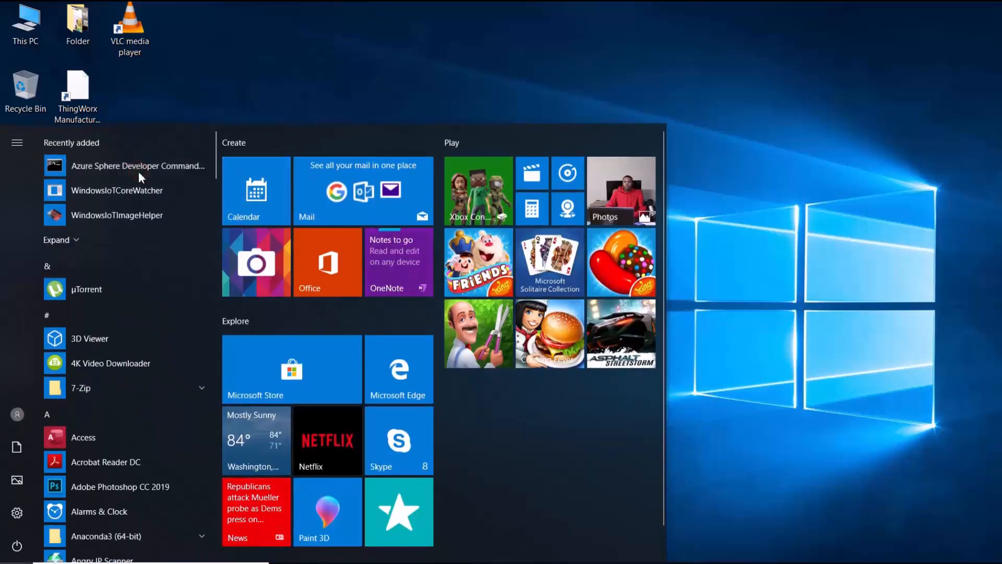
left_click(138, 165)
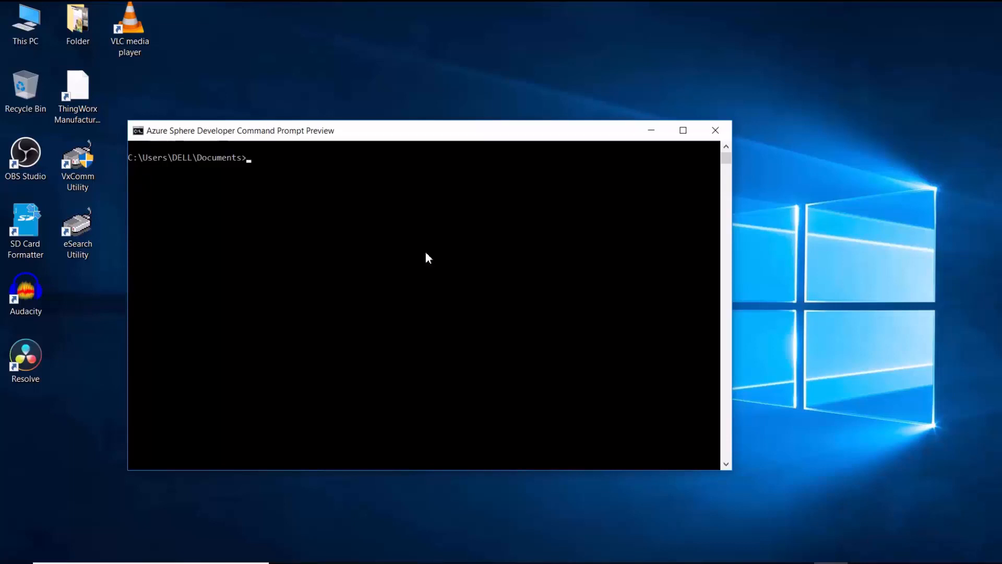
type("azs")
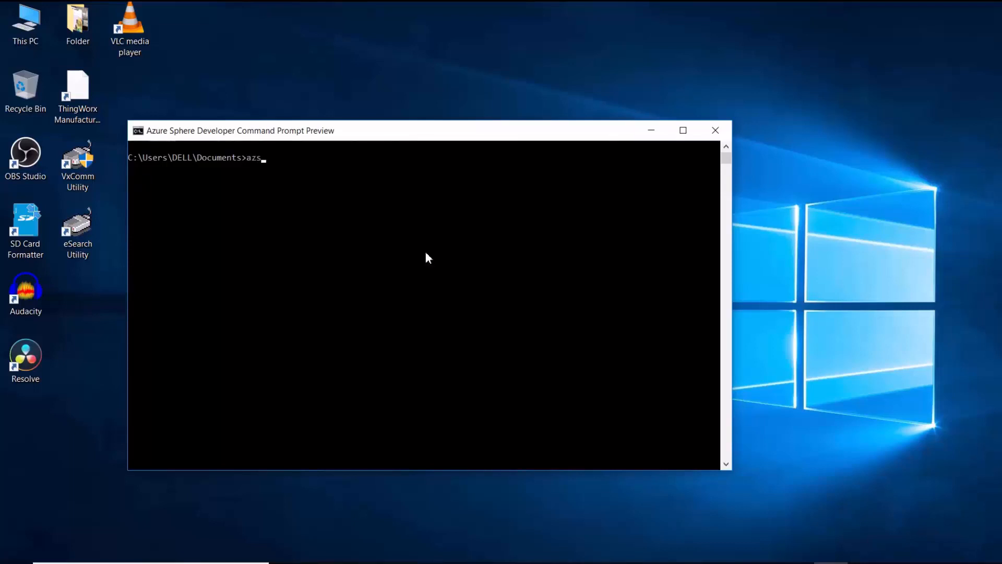
type("phere login")
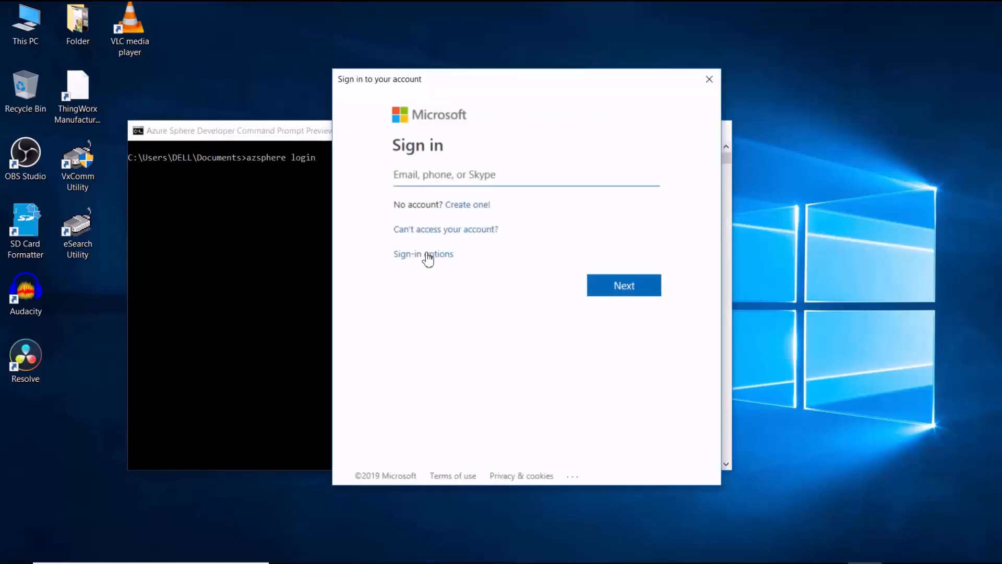
mouse_move(709, 80)
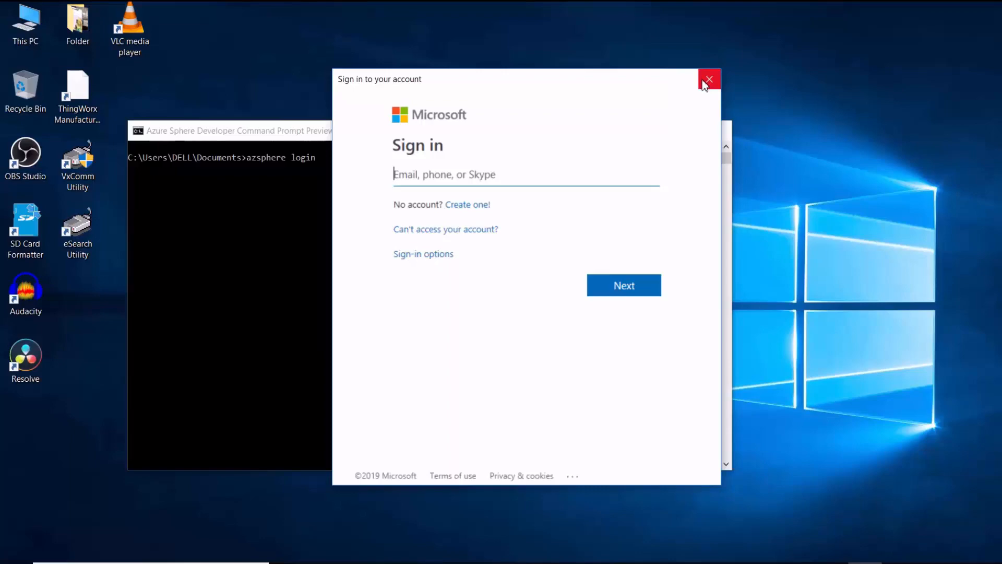
left_click(708, 80)
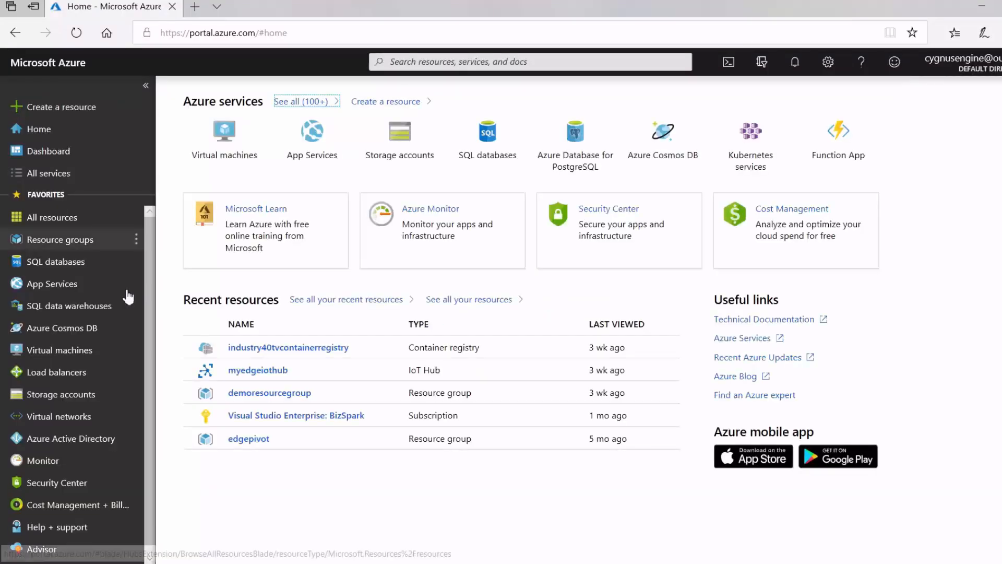
mouse_move(72, 438)
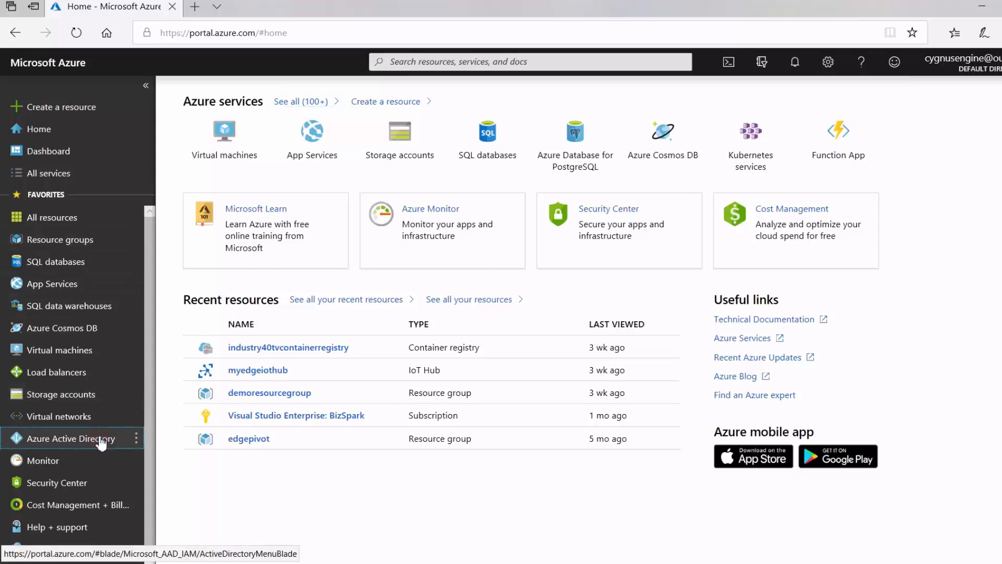
- Add a Global administrator user under Azure Active Directory and create it
left_click(72, 438)
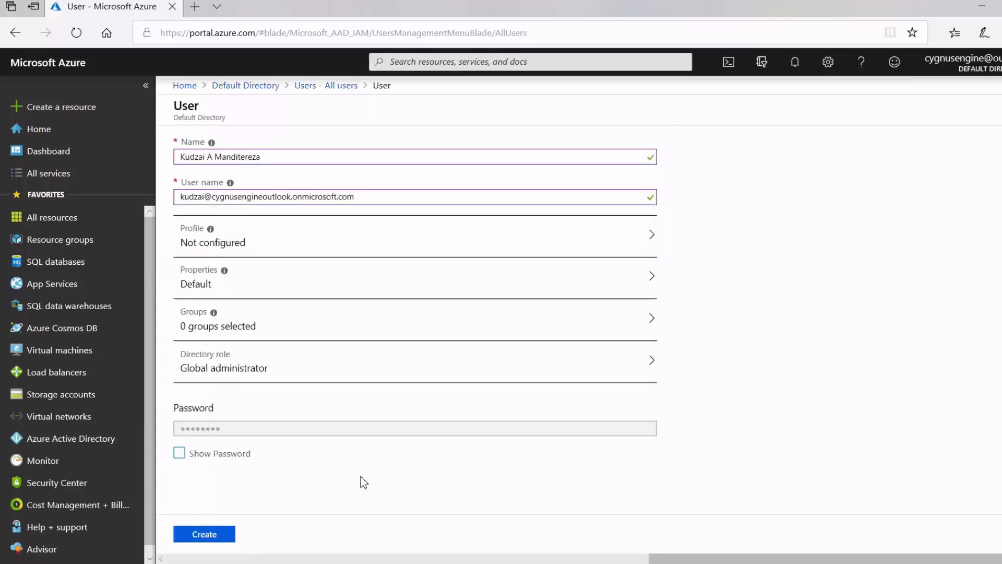
left_click(204, 533)
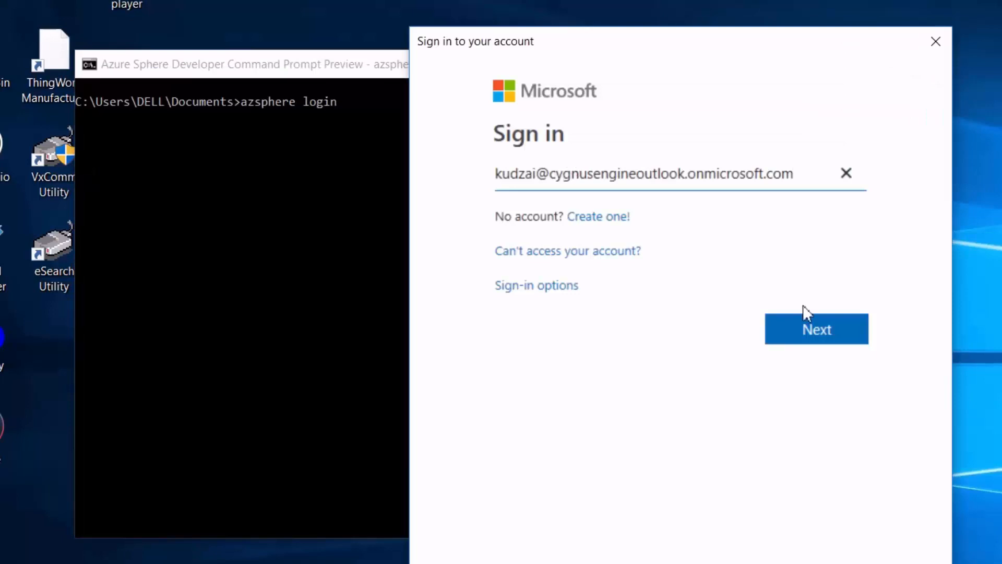
- Sign in with the new AAD account and submit its updated password
left_click(816, 328)
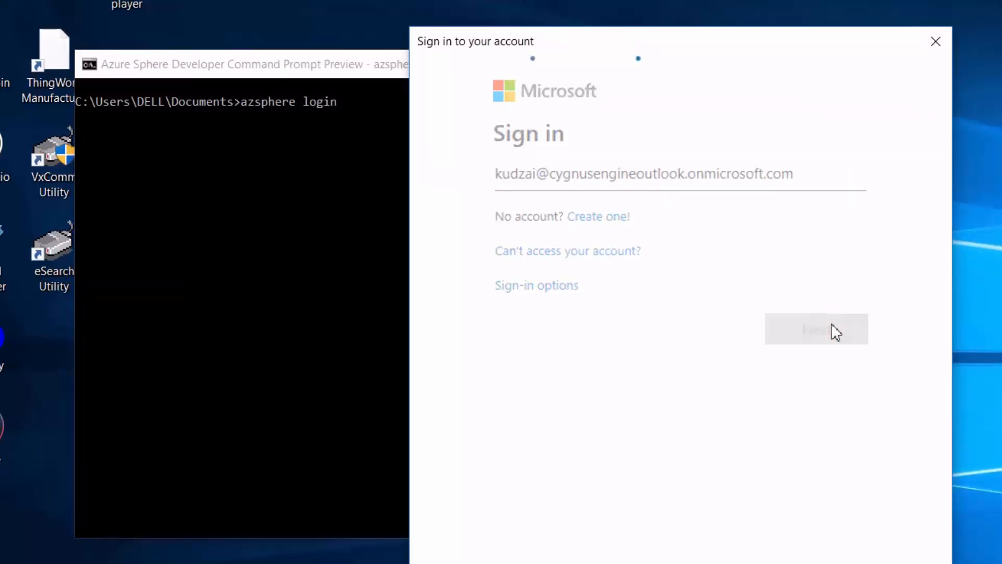
left_click(816, 329)
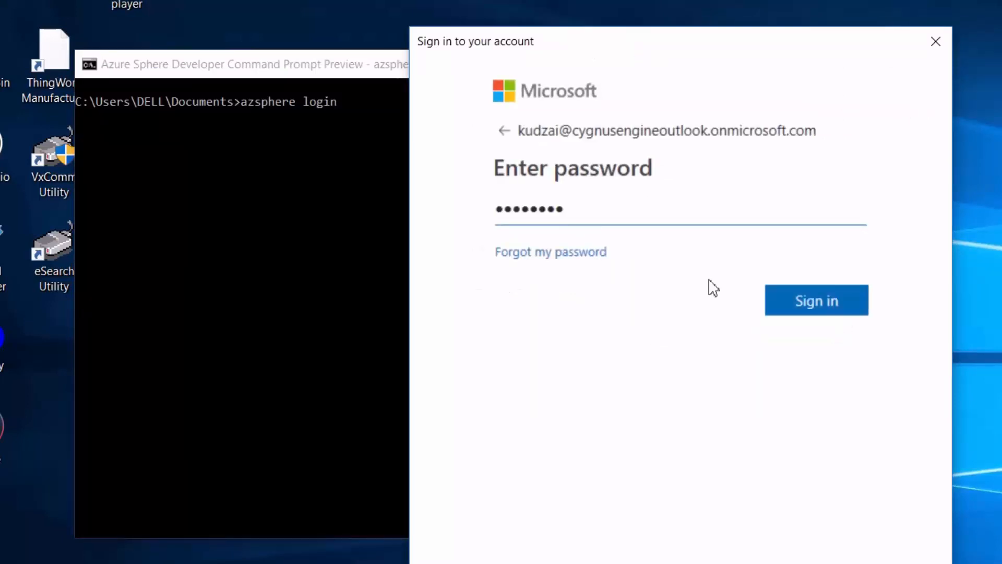
left_click(816, 301)
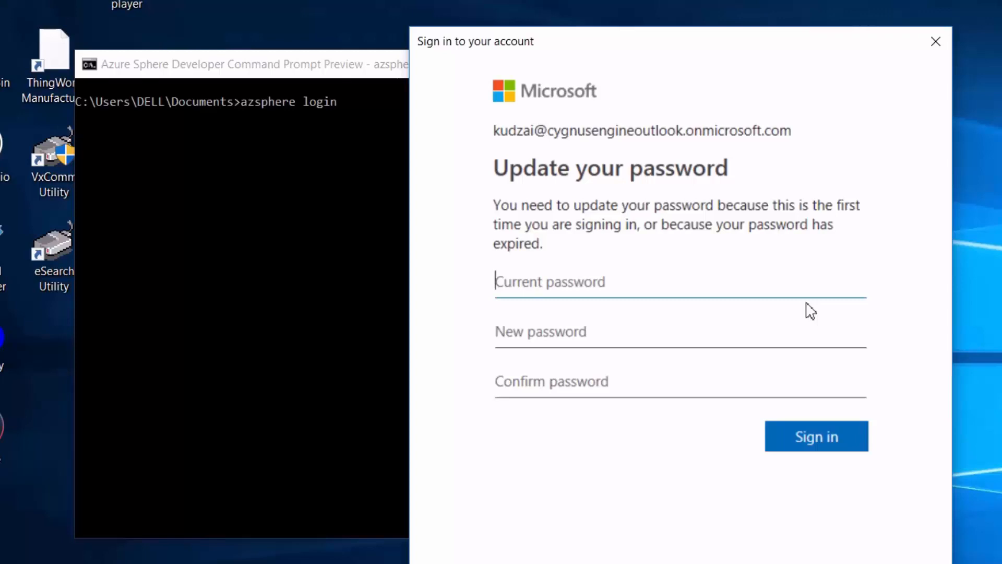
left_click(815, 436)
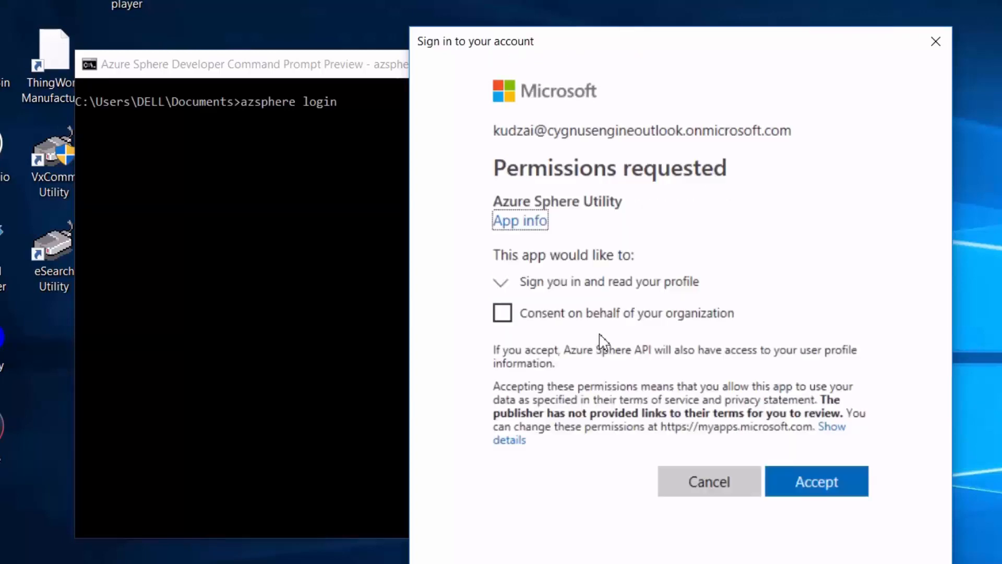
- Consent on behalf of the organization and accept the requested app permissions
left_click(502, 312)
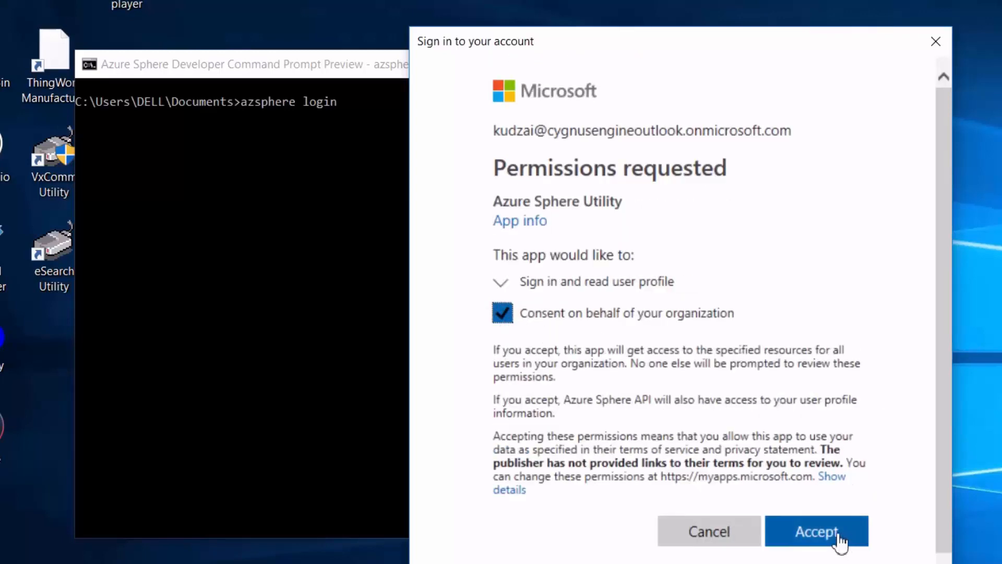
left_click(816, 530)
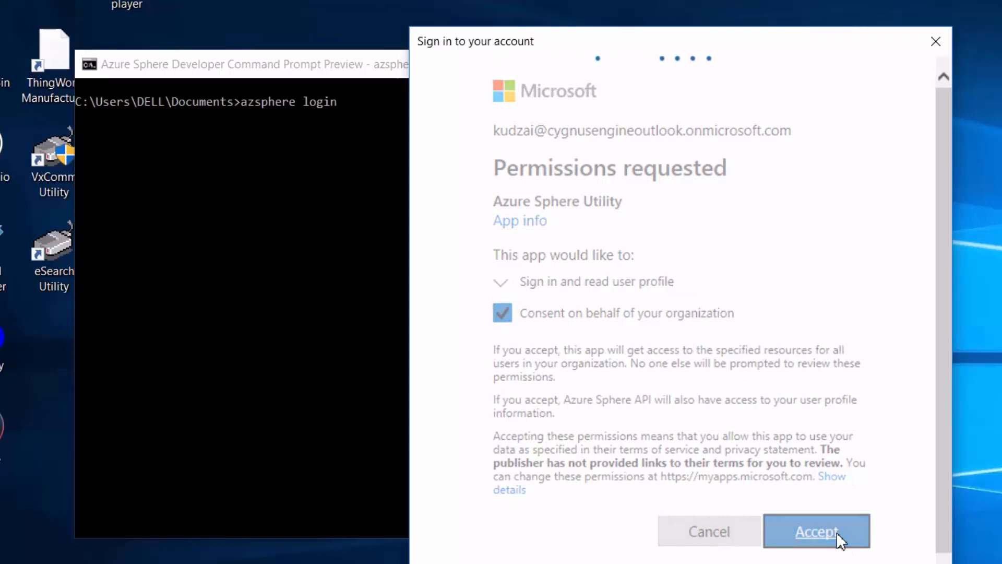
left_click(816, 531)
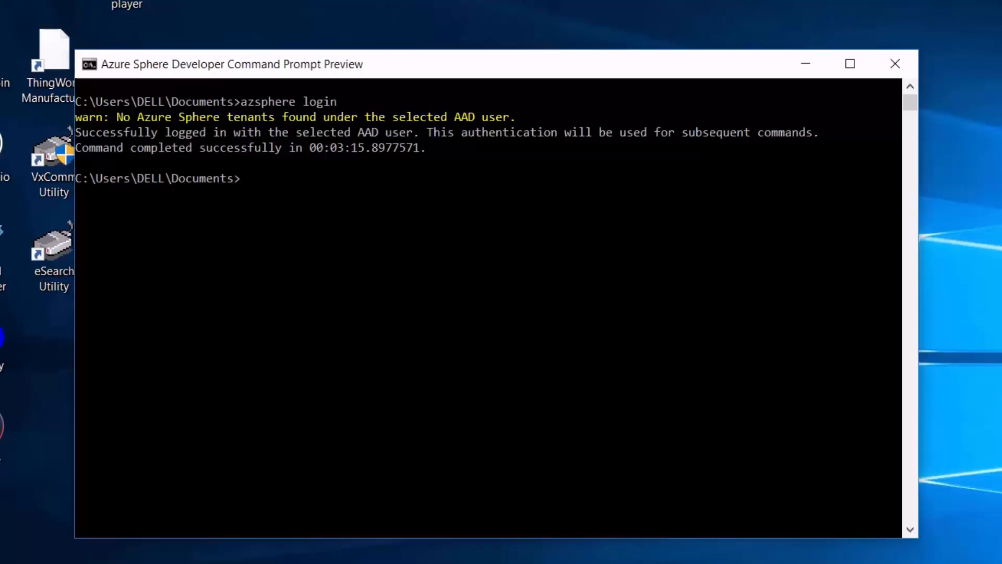
- Run 'azsphere tenant create --name industry40tv' and sign in with the account password
type("azsphere")
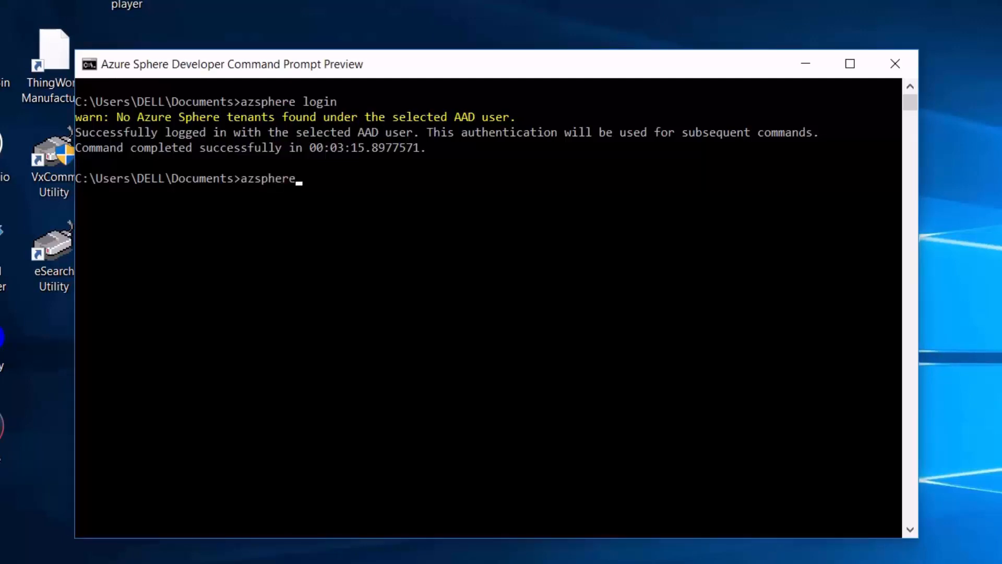
type("tenant")
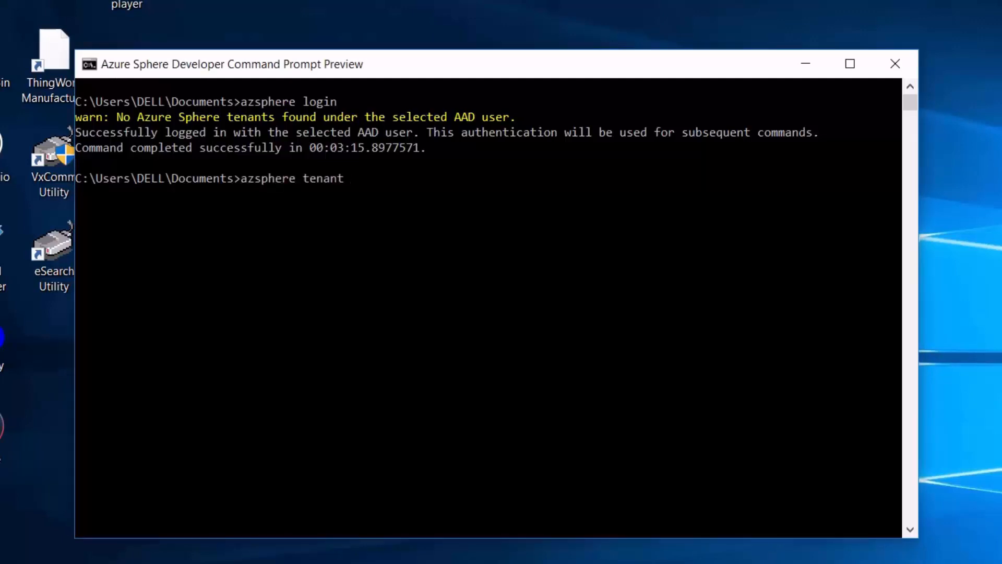
type("create")
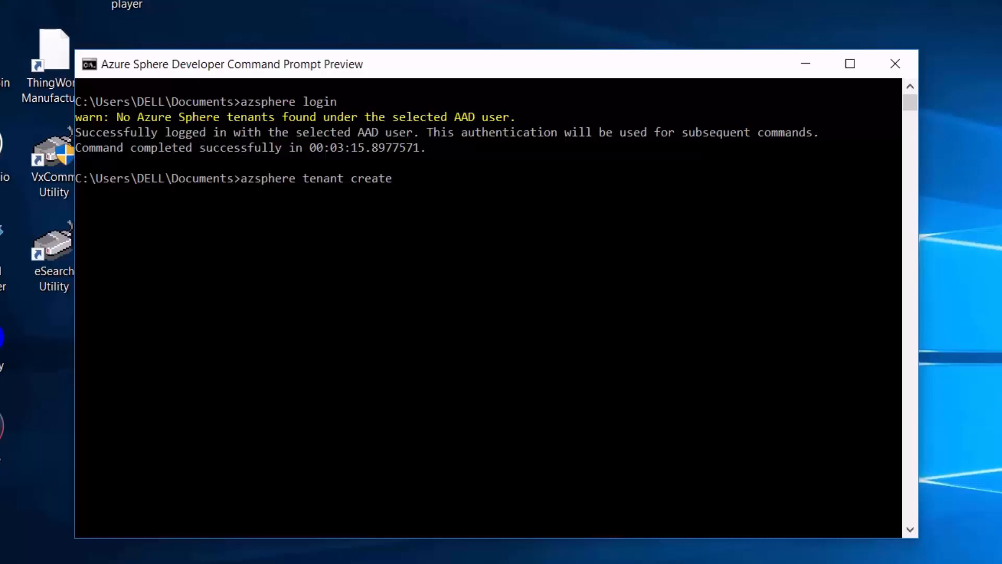
type("--name")
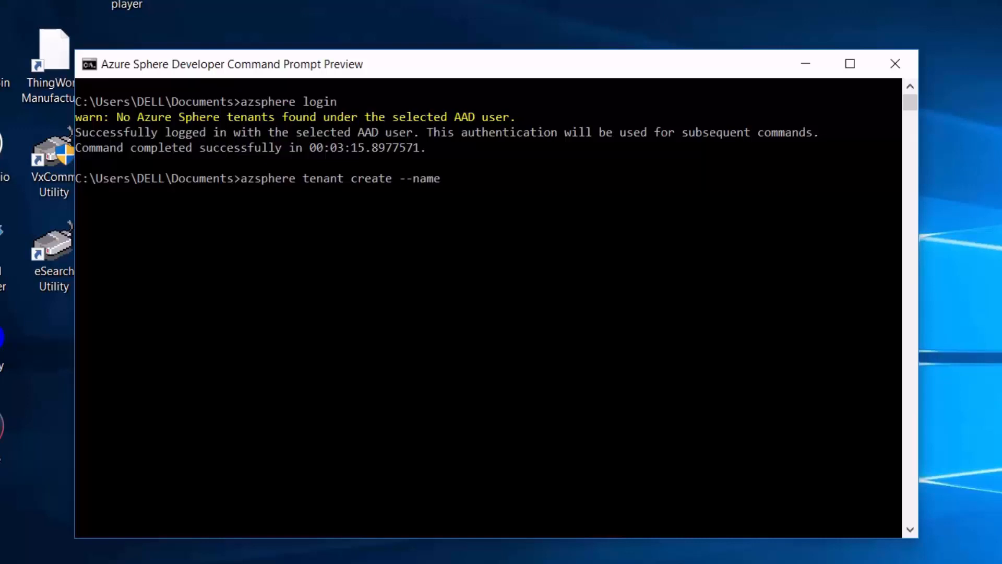
type("industr")
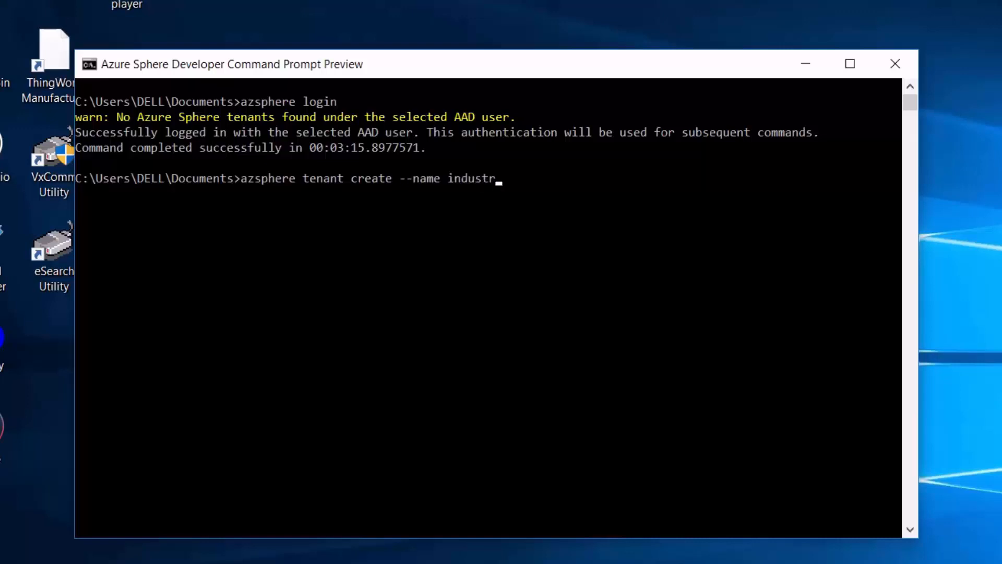
type("y40")
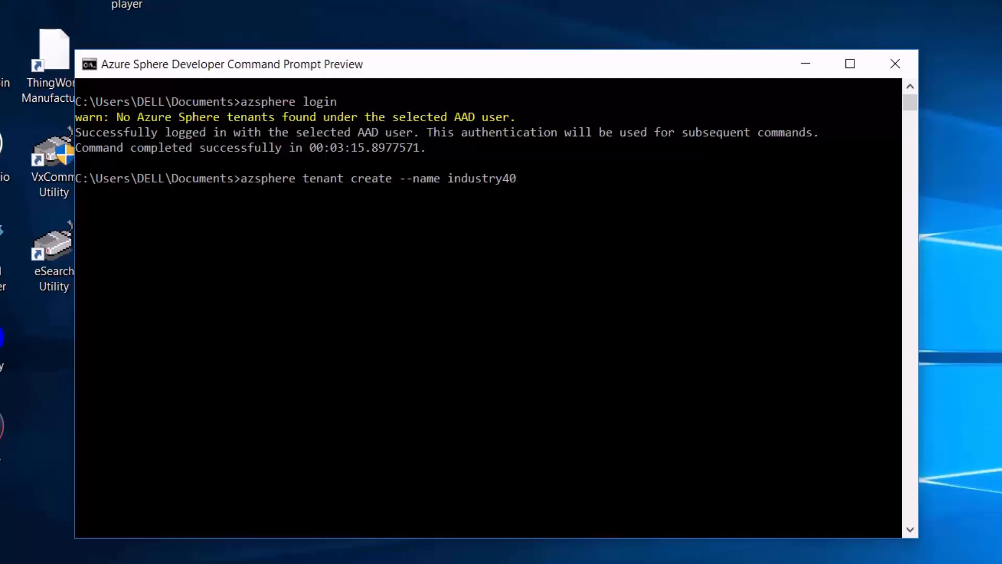
type("tv")
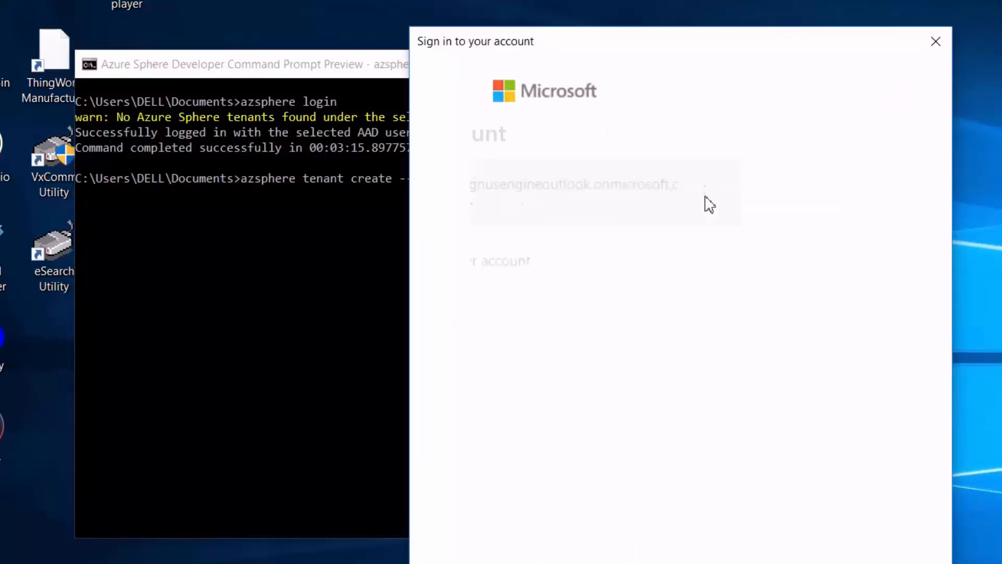
left_click(815, 301)
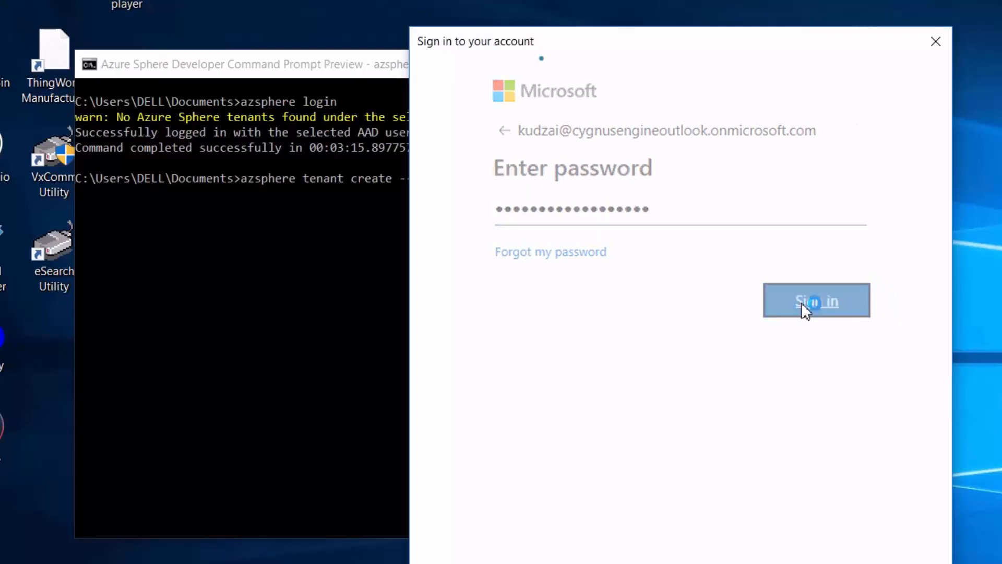
left_click(816, 301)
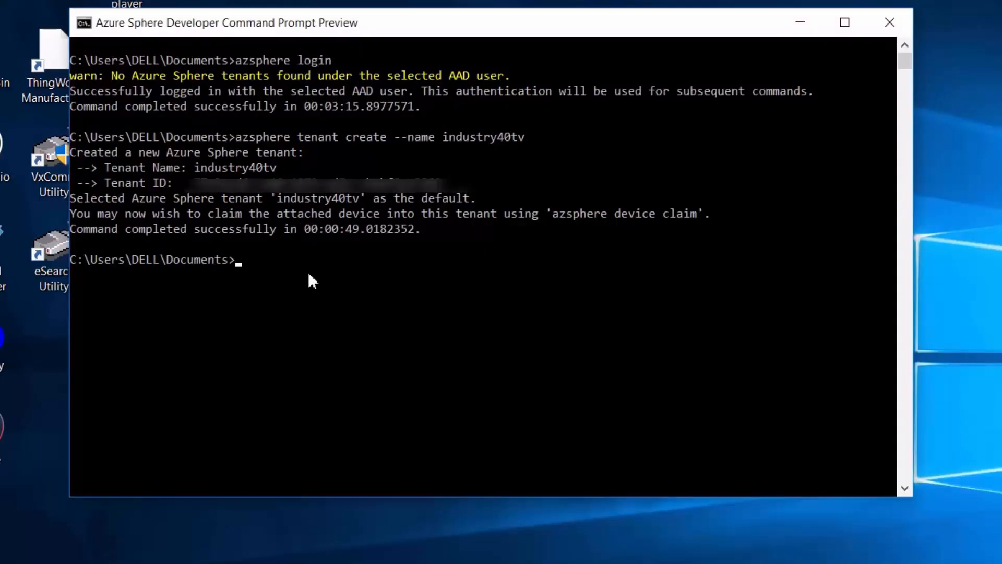
- Run 'azsphere device claim' to claim the device into industry40tv
type("azsphere")
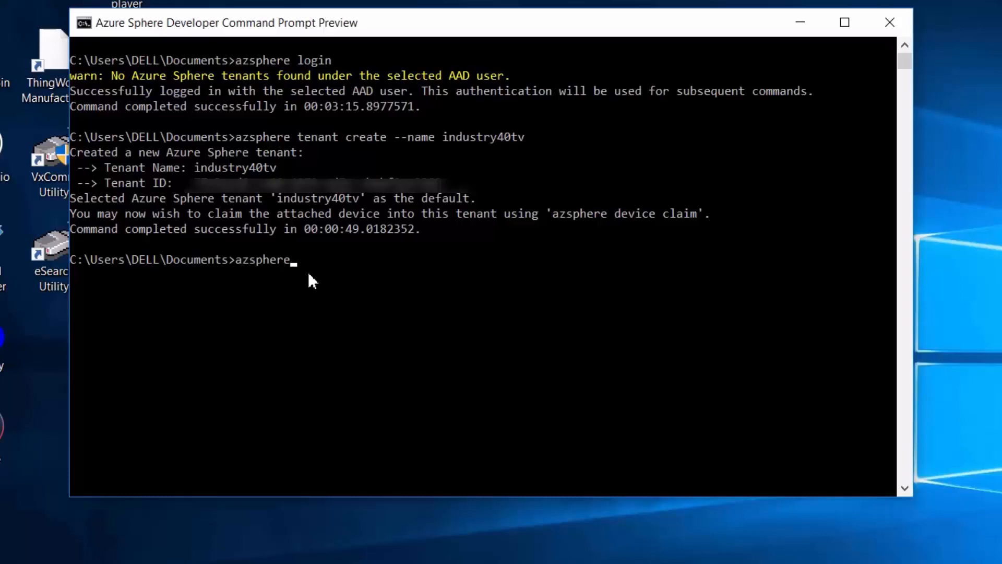
type("dev")
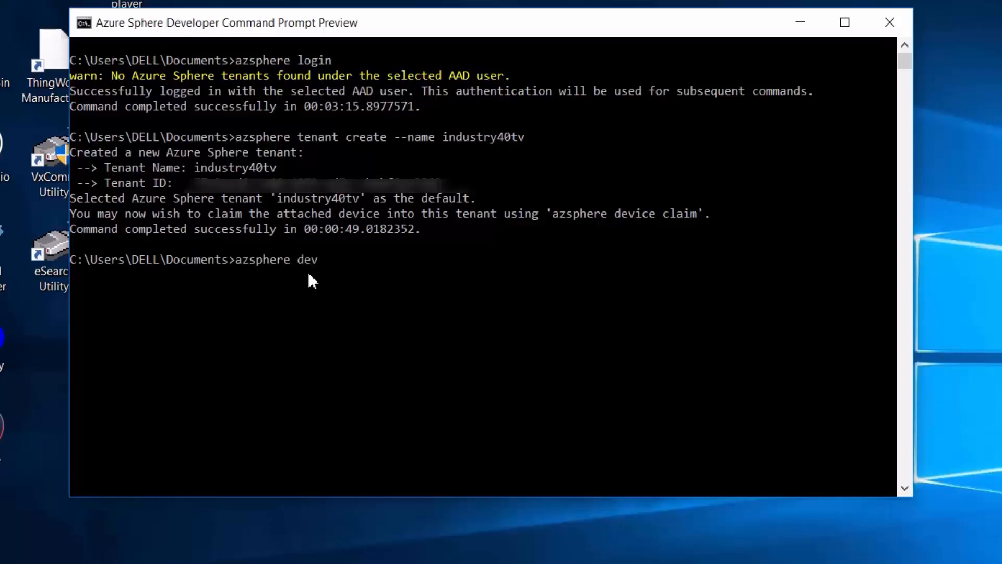
type("vice cla")
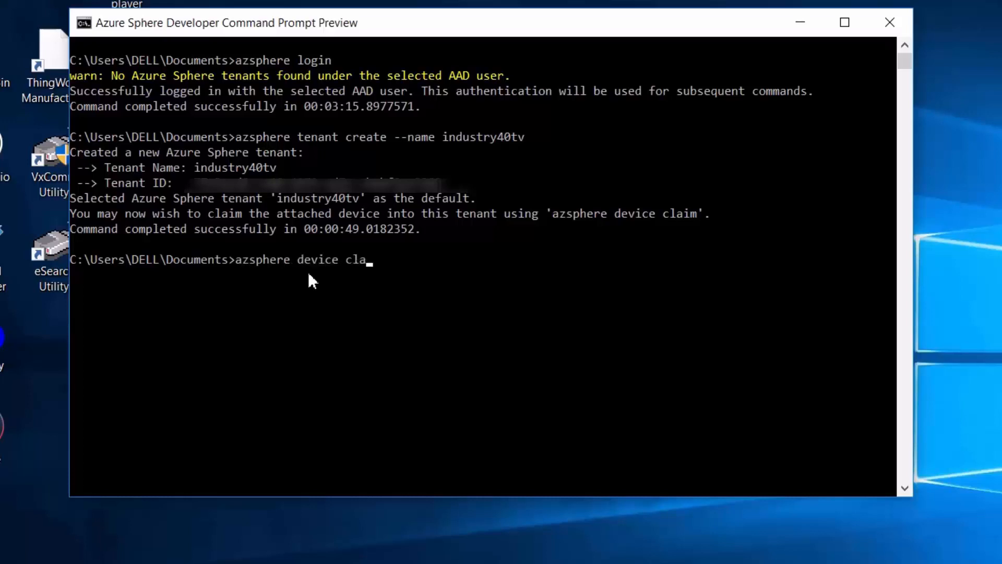
type("im")
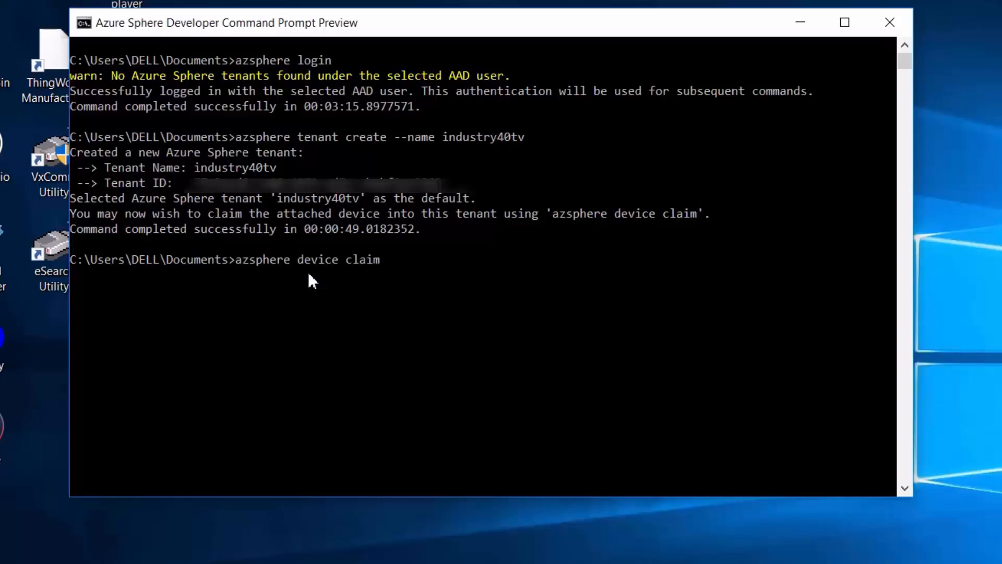
key("Return")
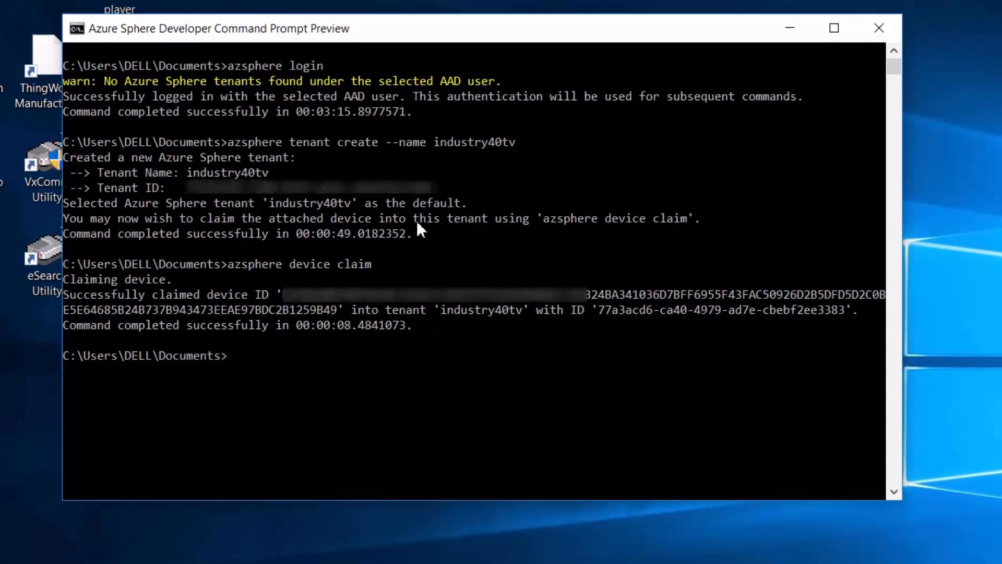
- Enter 'azsphere device show-ota-status' to check the device's update status
type("azsphere")
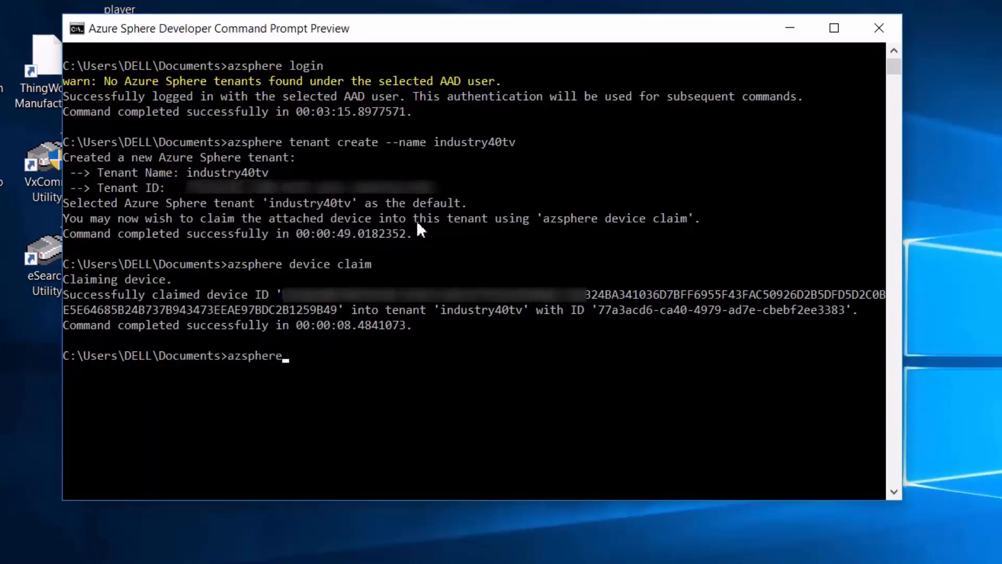
type("device sh")
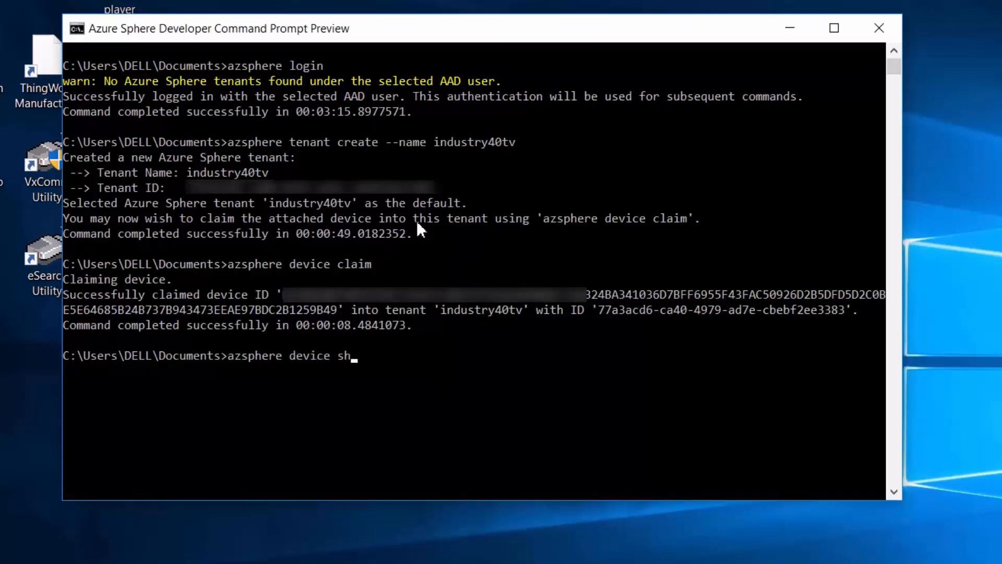
type("ow-ota")
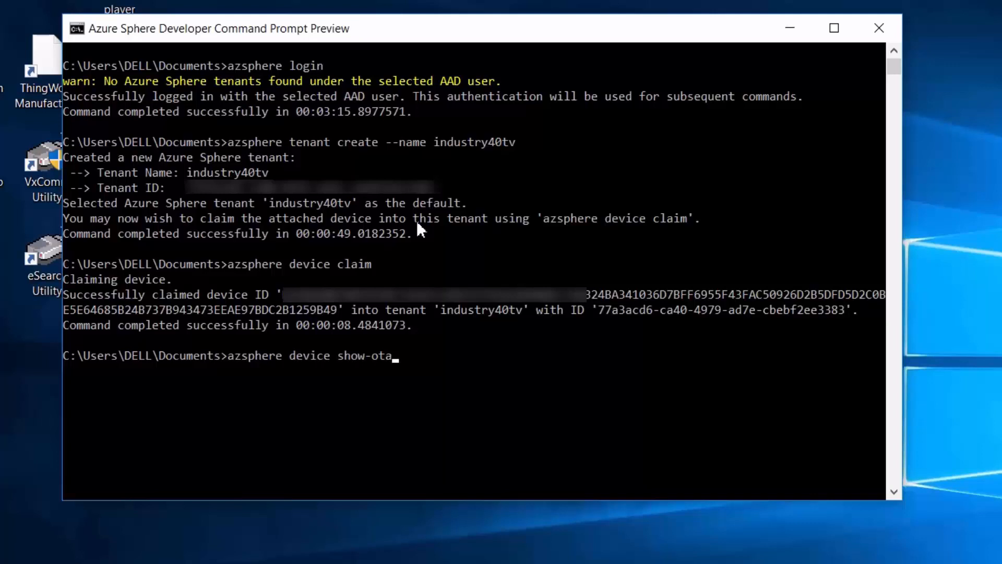
type("-status")
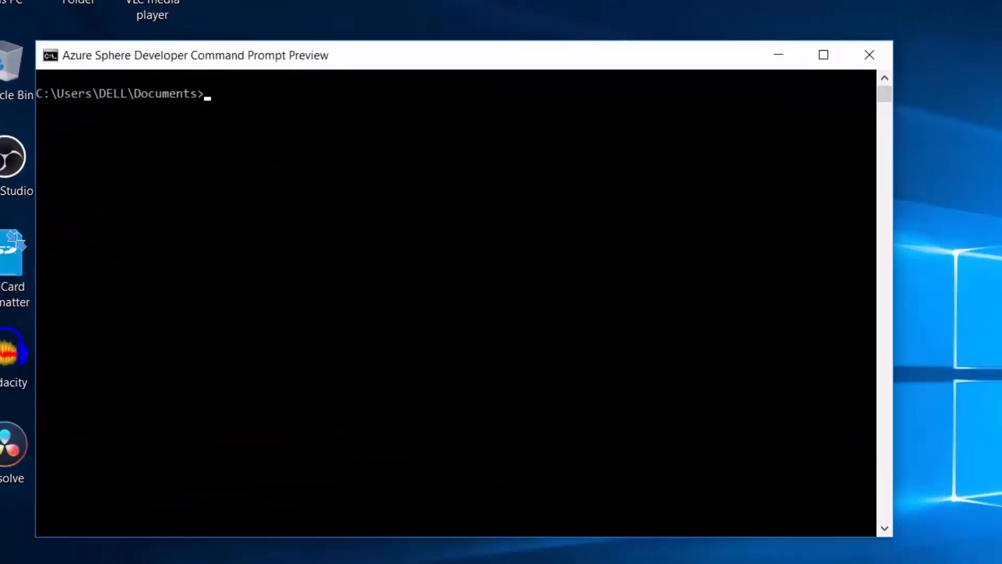
- Check the device's Wi-Fi status with 'azsphere device wifi show-status'
type("azs")
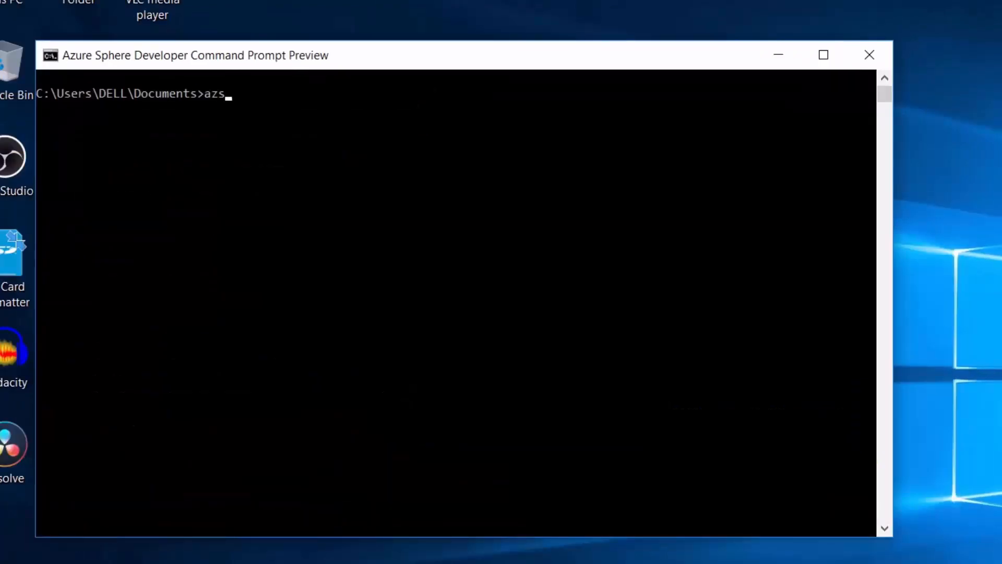
type("phere device wifi show-sta")
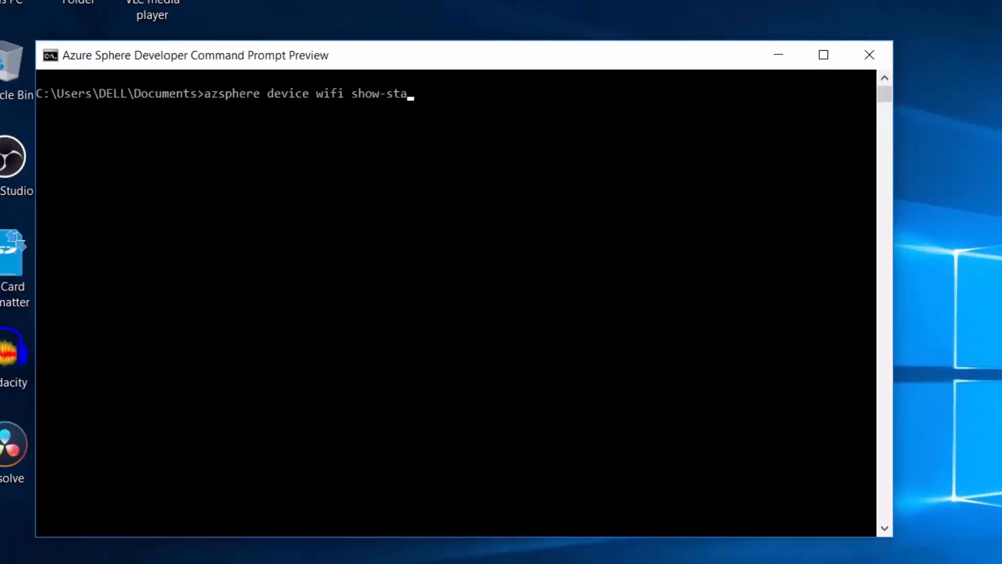
key("Return")
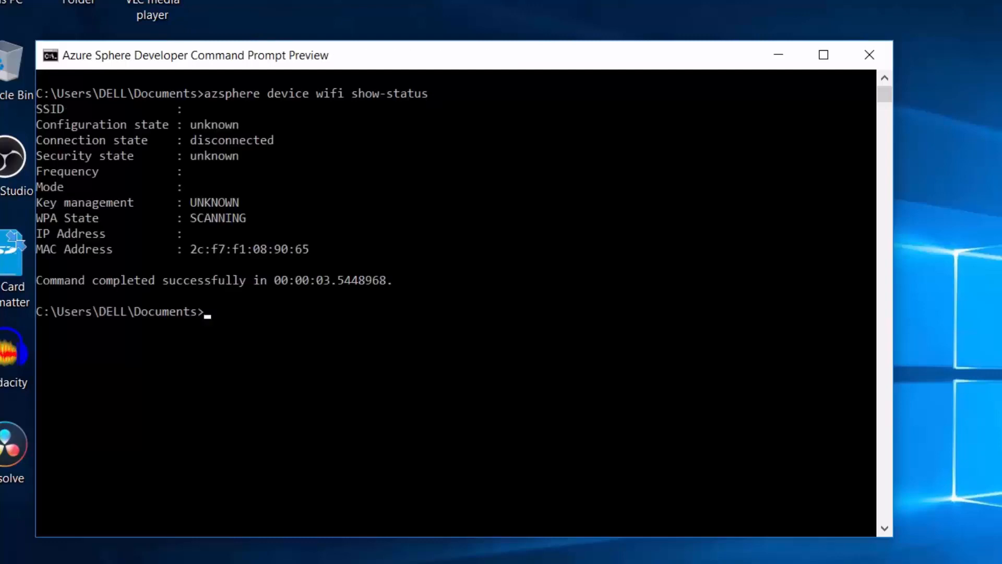
- Add the TP-LINK_7212_5G network with its key, then recheck Wi-Fi status
type("azsphere")
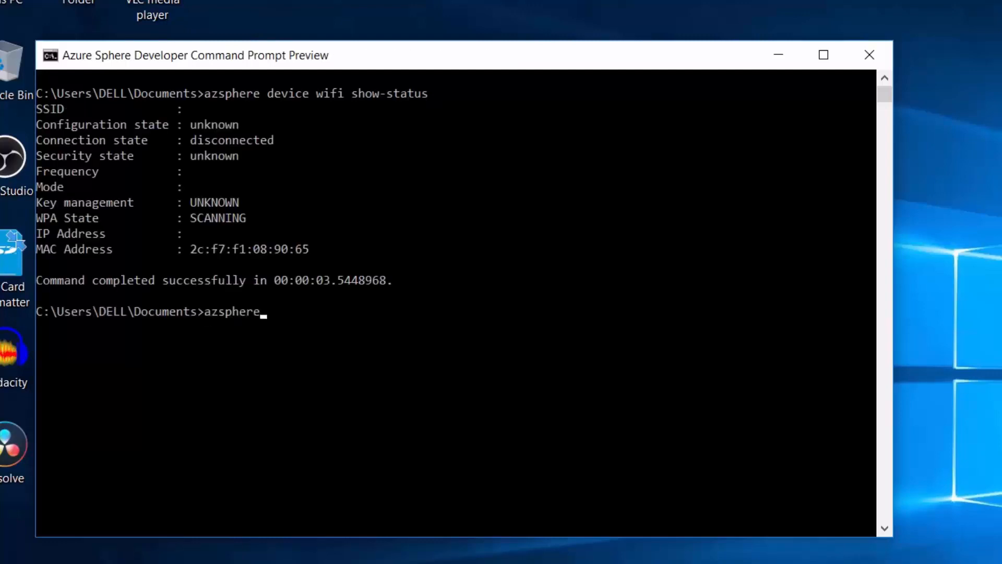
type("device wifi add --ssid TP-LINK_7212_5G --key")
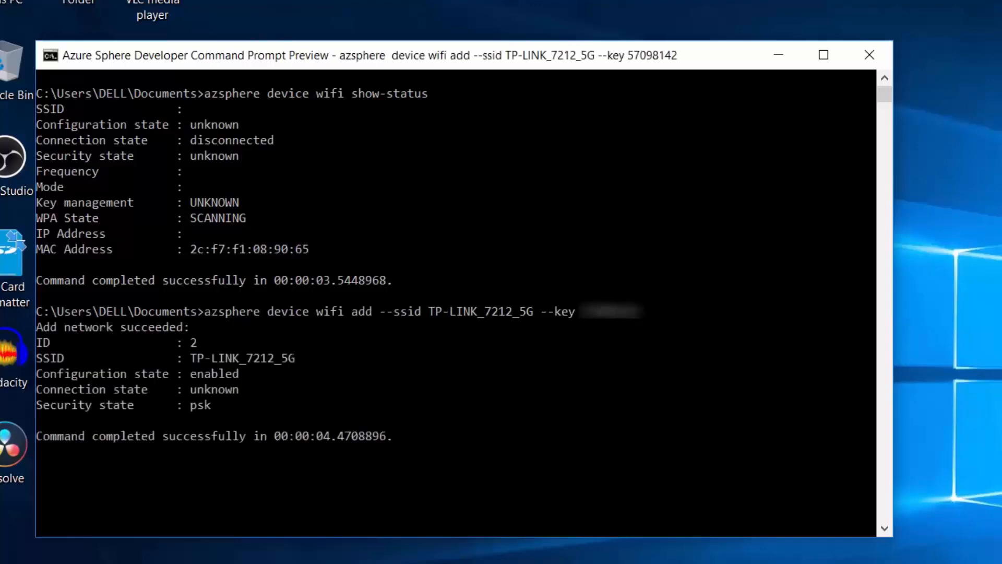
type("azsphere device wifi show-status")
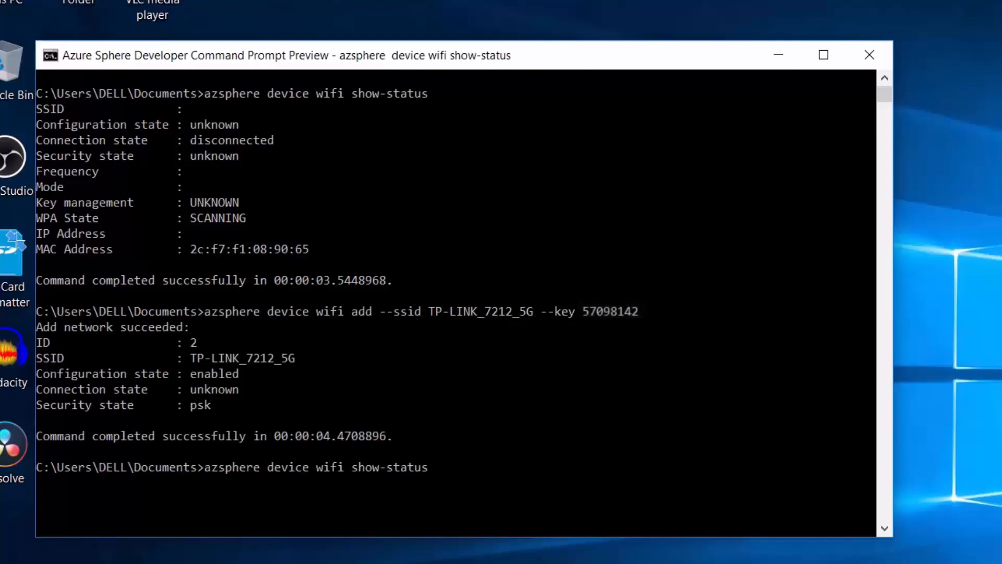
key("Return")
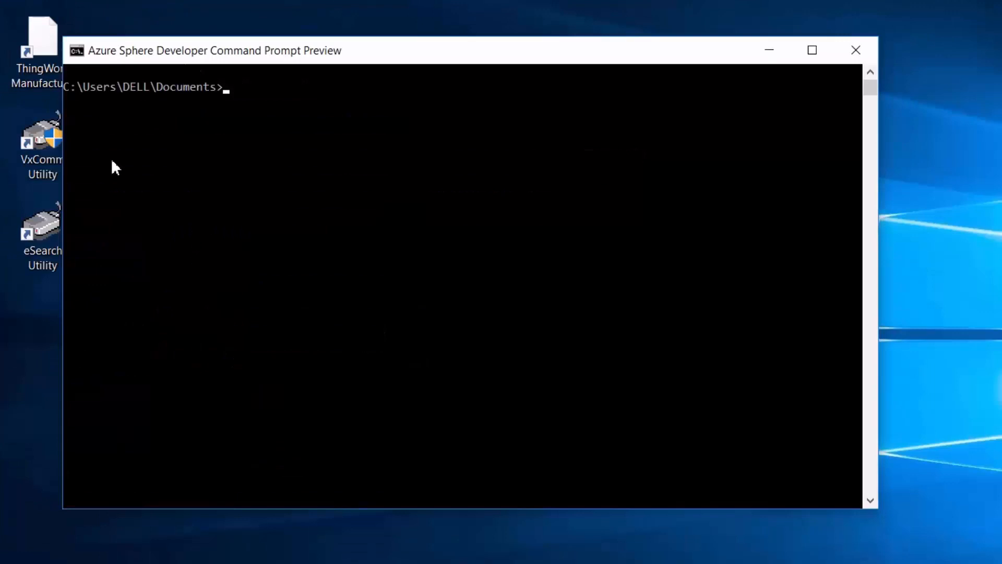
- Confirm OS 19.06 with show-ota-status, then enter 'azsphere device prep-debug'
type("azsphere device show-ota-status")
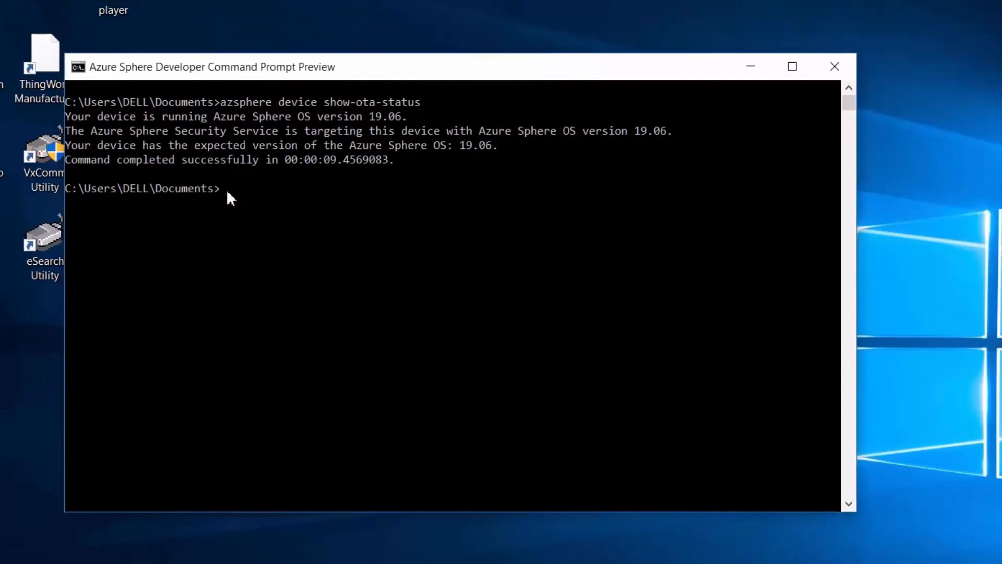
type("az")
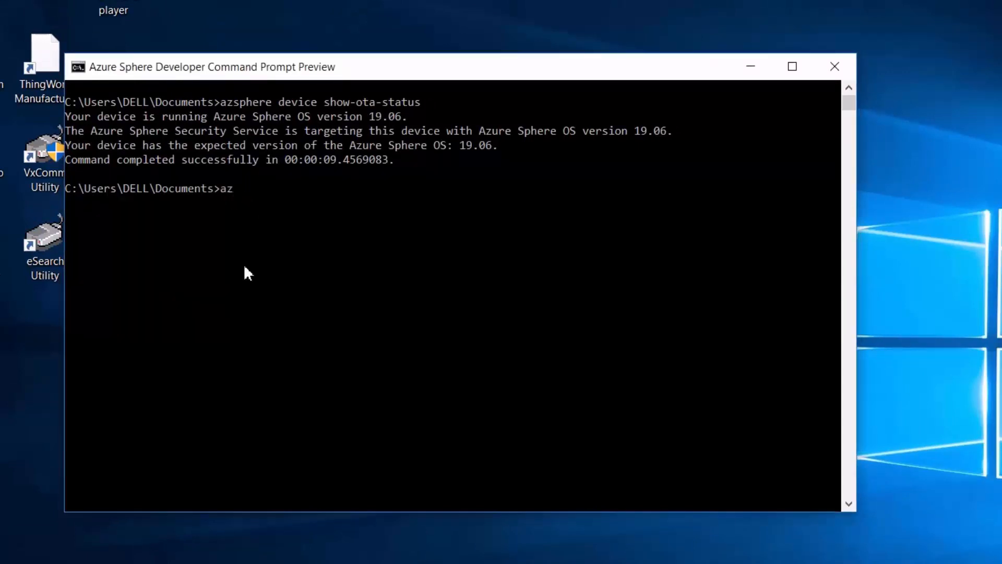
type("sphere")
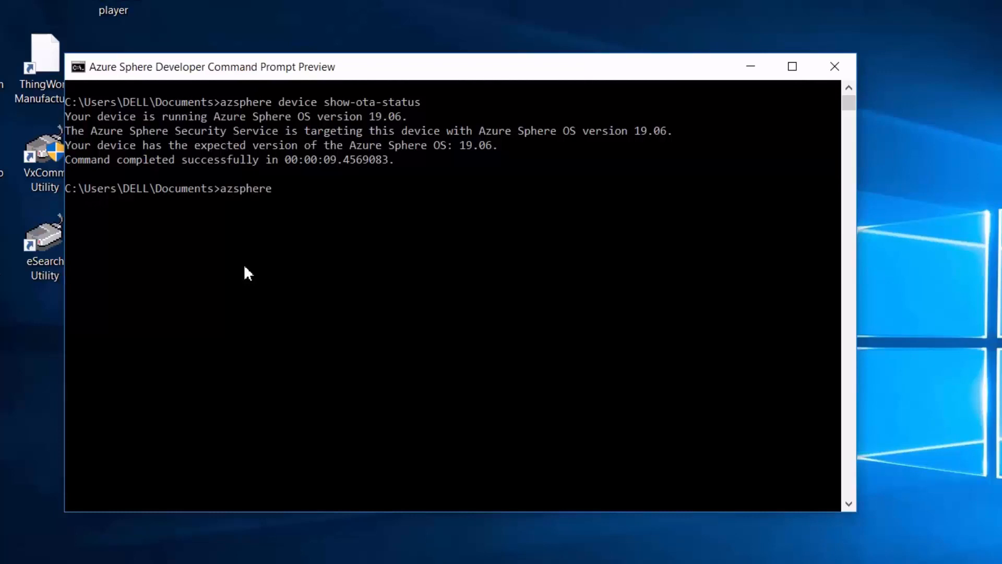
type("devi")
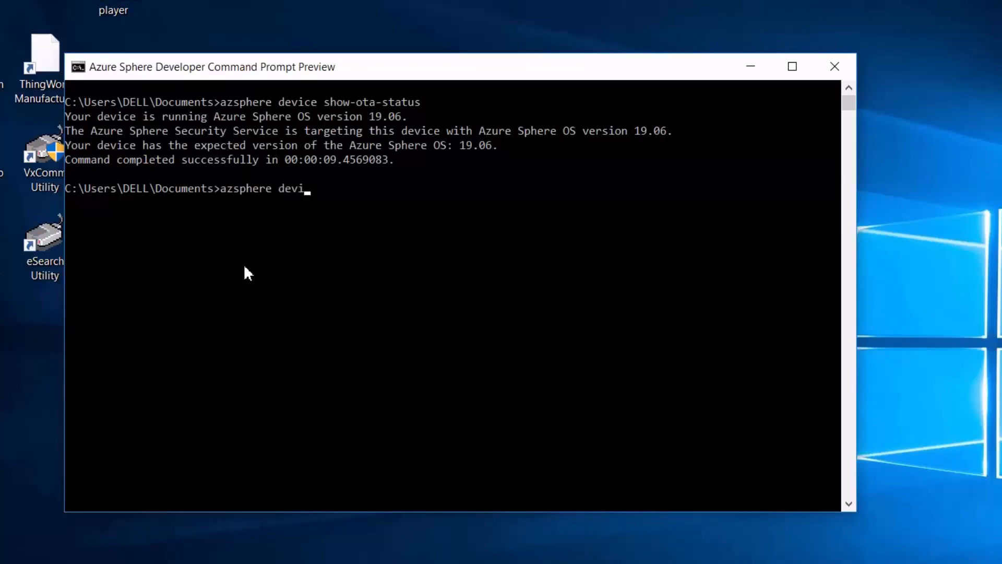
type("ce p")
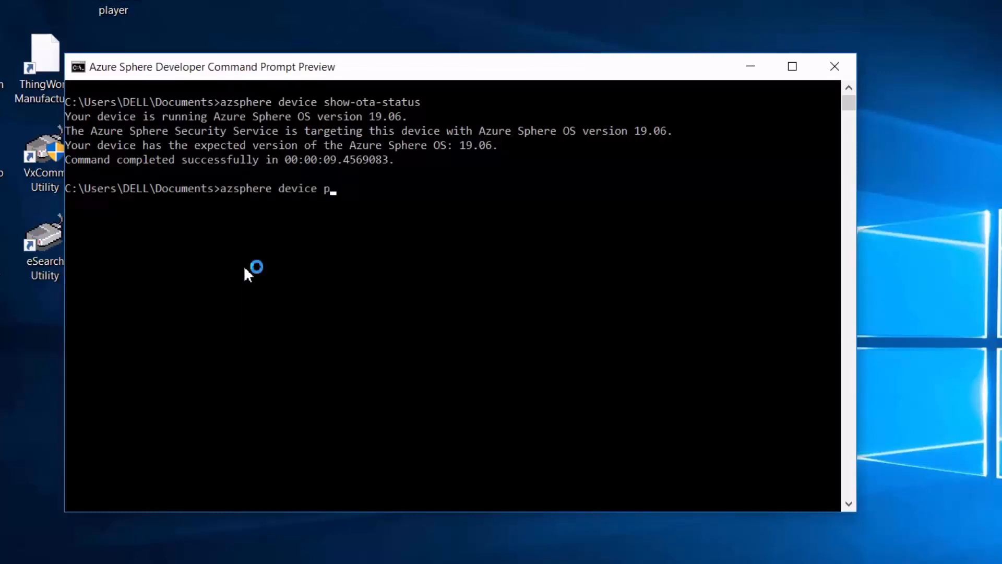
type("rep-")
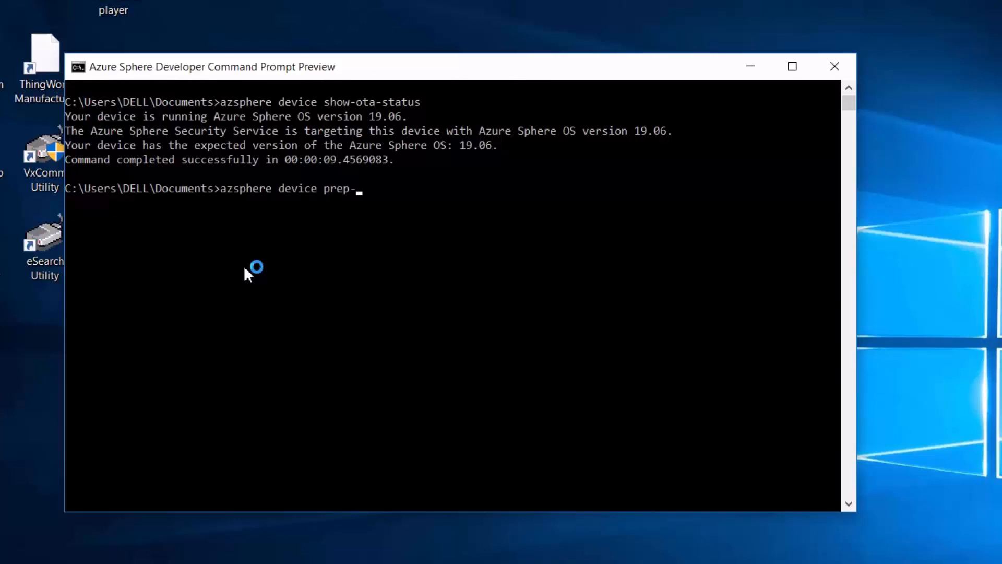
type("debug")
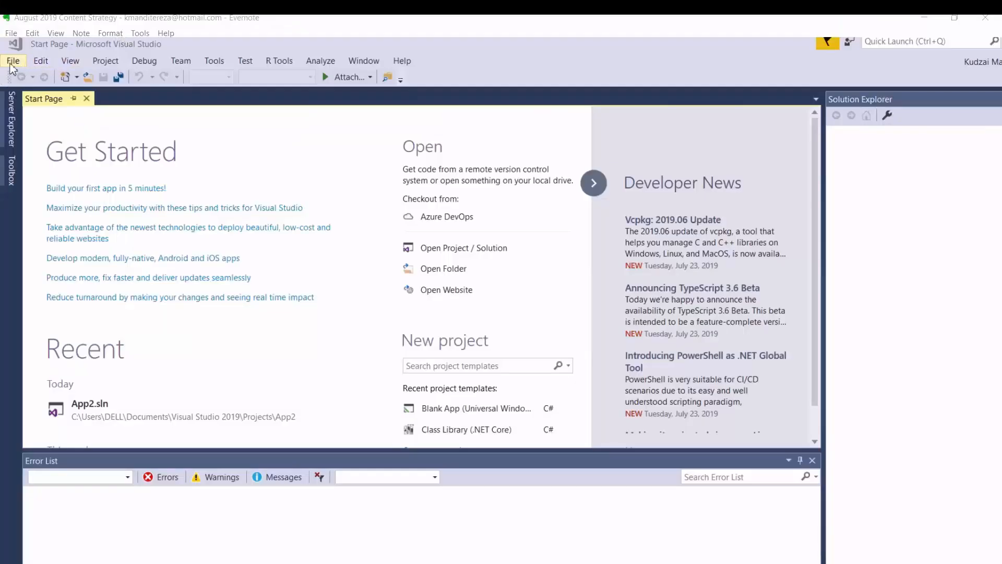
- Start a new project and browse to the Visual C++ > Cross Platform > Azure Sphere templates
left_click(12, 60)
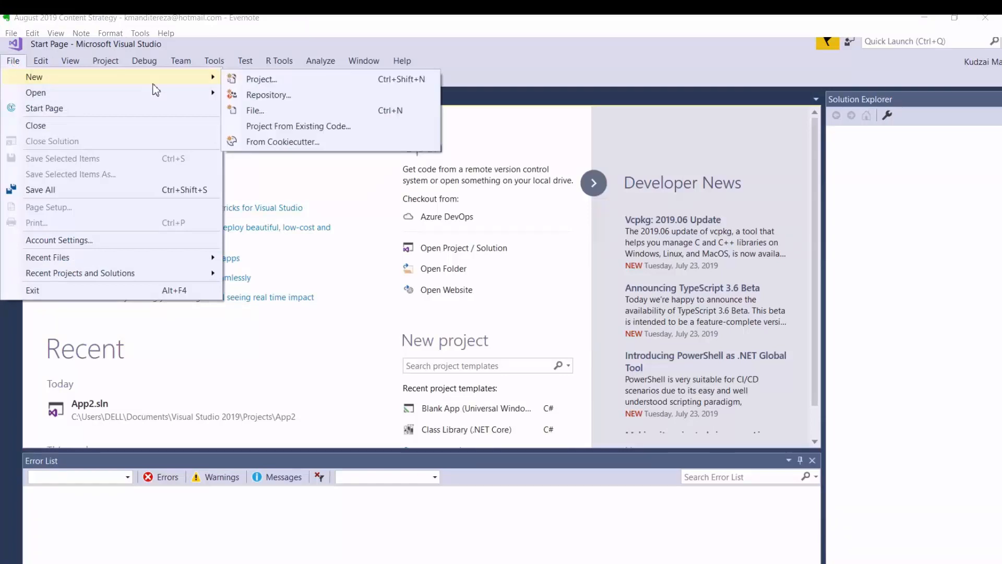
left_click(261, 79)
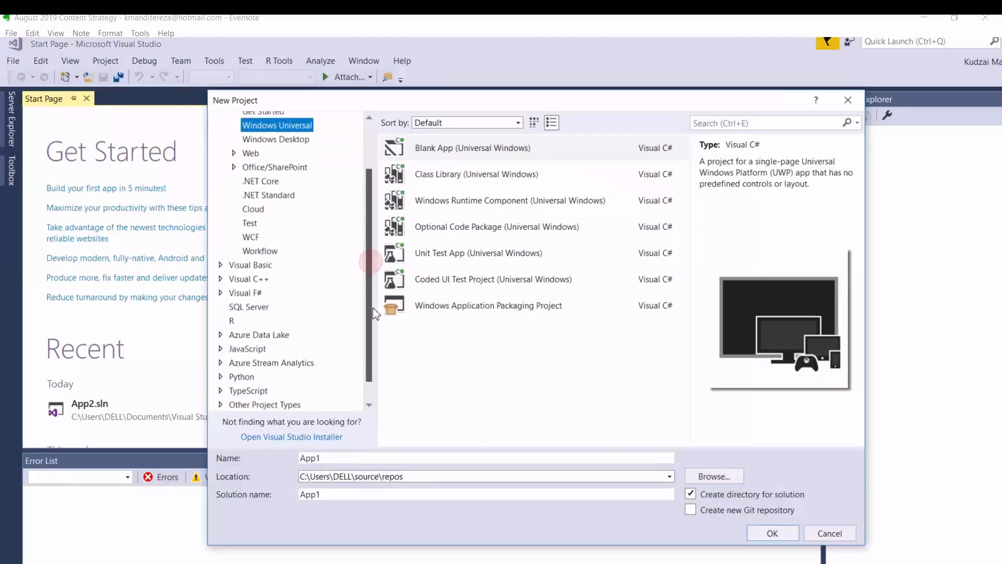
left_click(221, 254)
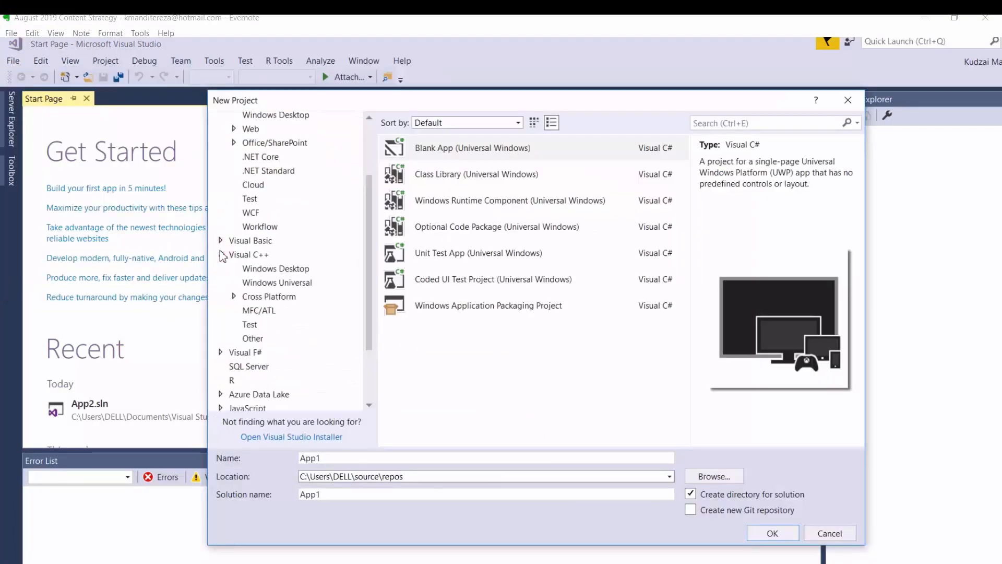
left_click(234, 296)
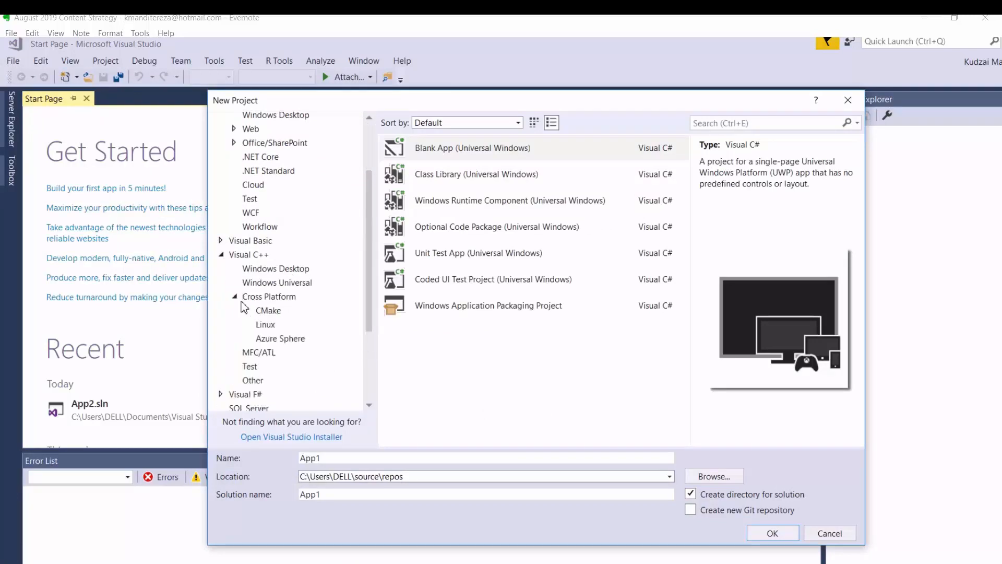
left_click(280, 339)
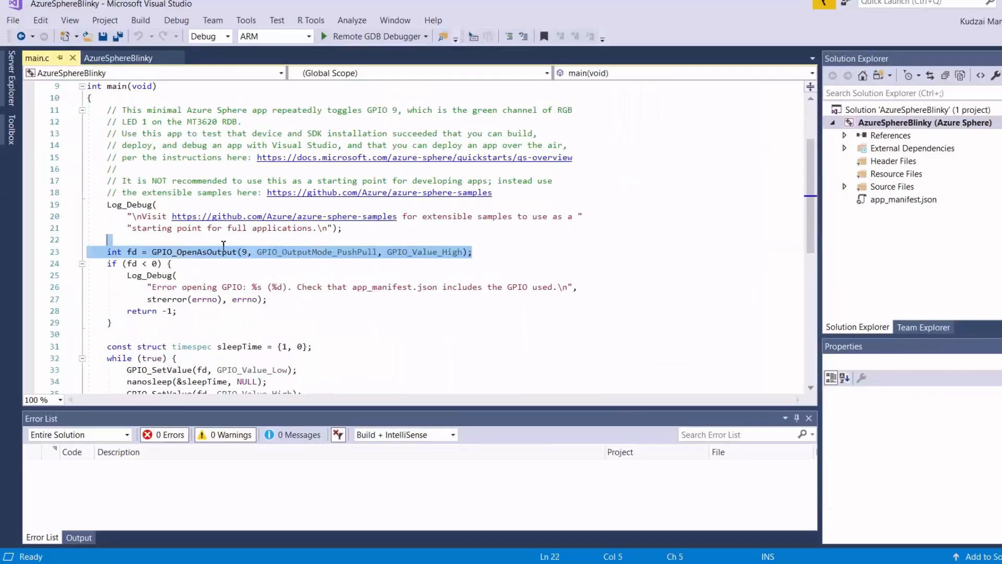
left_click(445, 327)
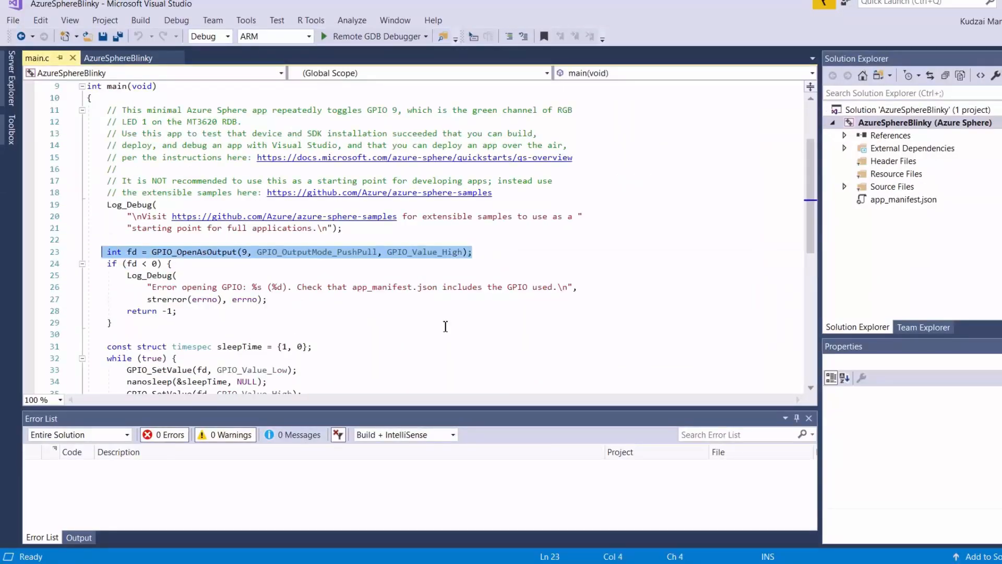
left_click(580, 216)
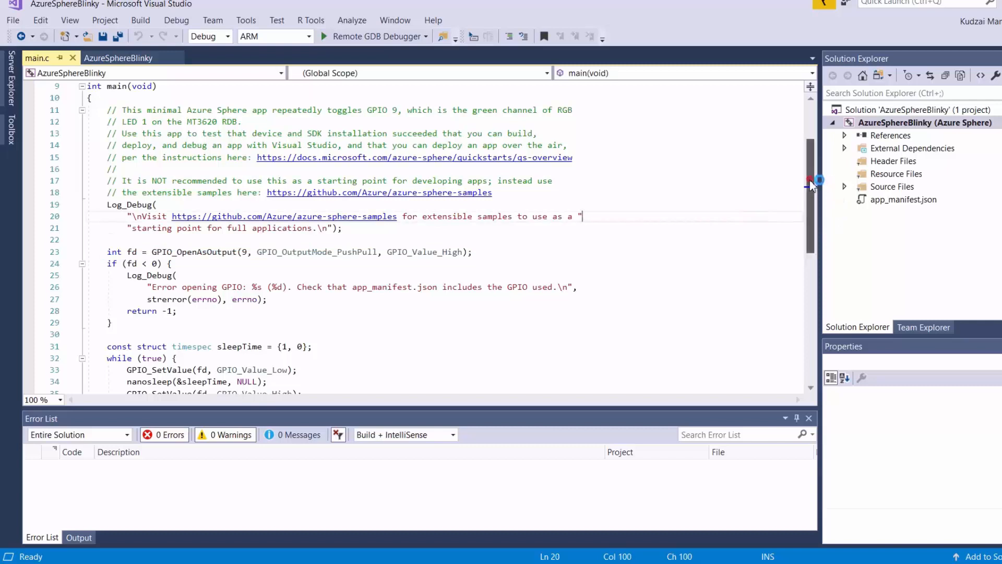
scroll("down", 3)
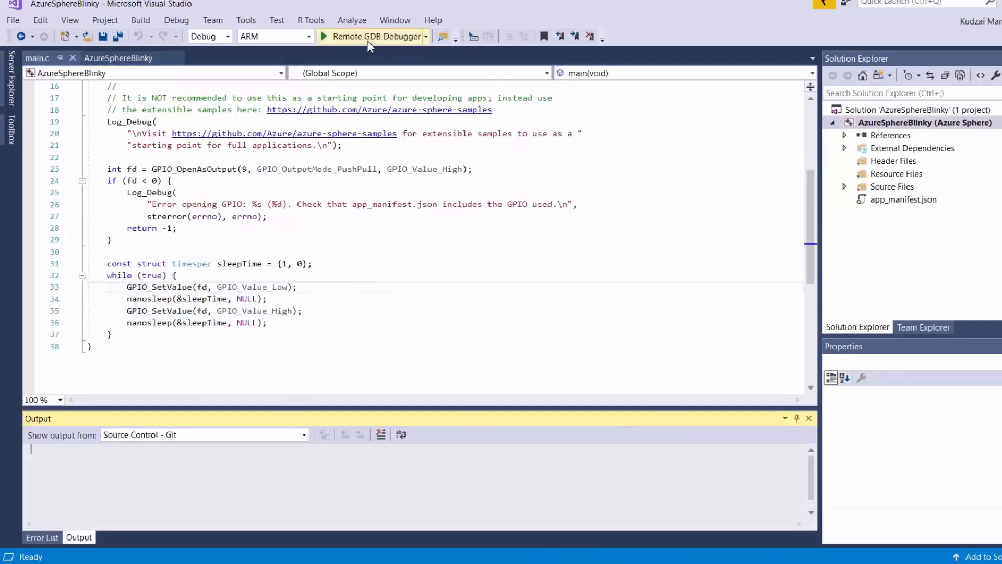
- Build and deploy Blinky to the device with the Remote GDB Debugger toolbar button
left_click(325, 36)
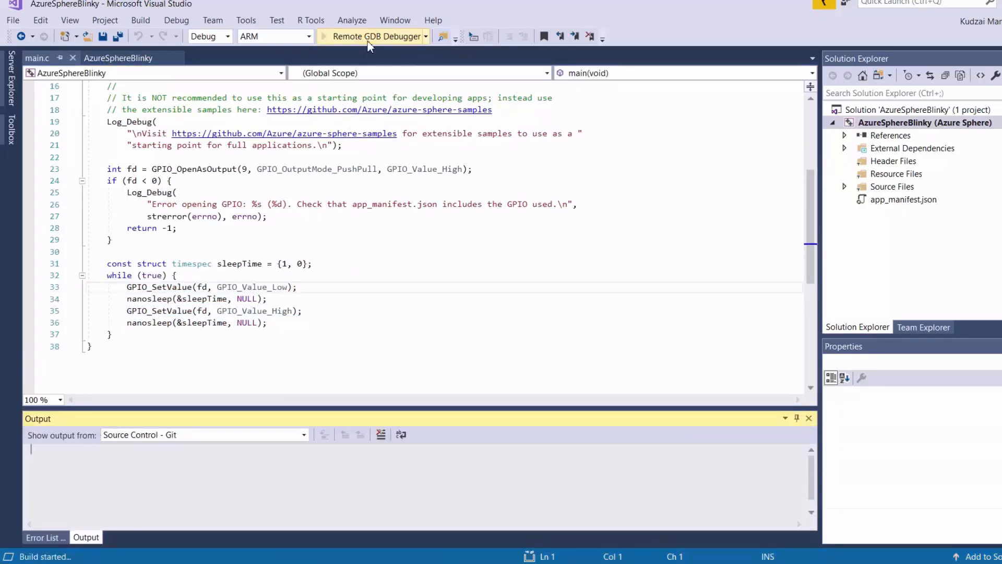
left_click(374, 36)
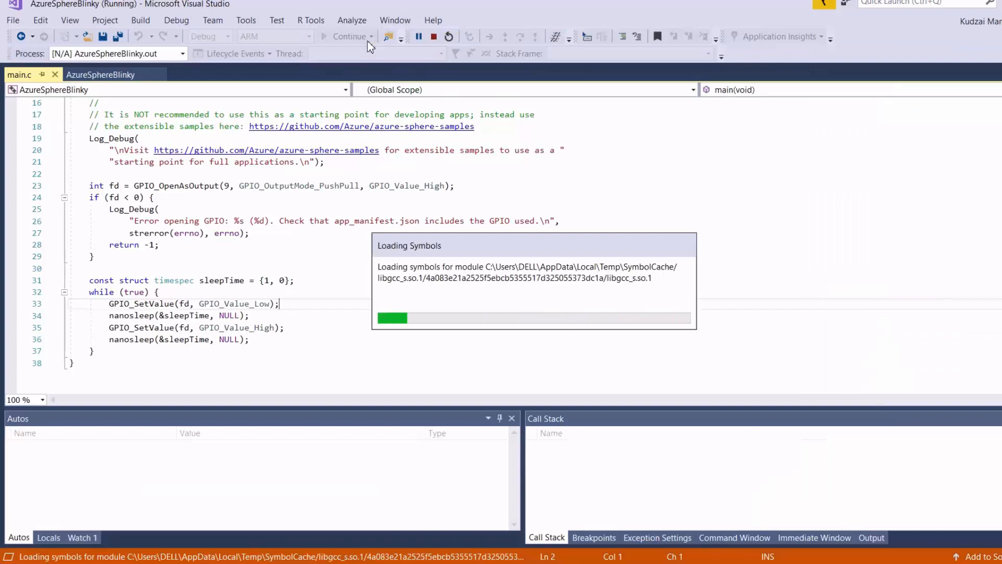